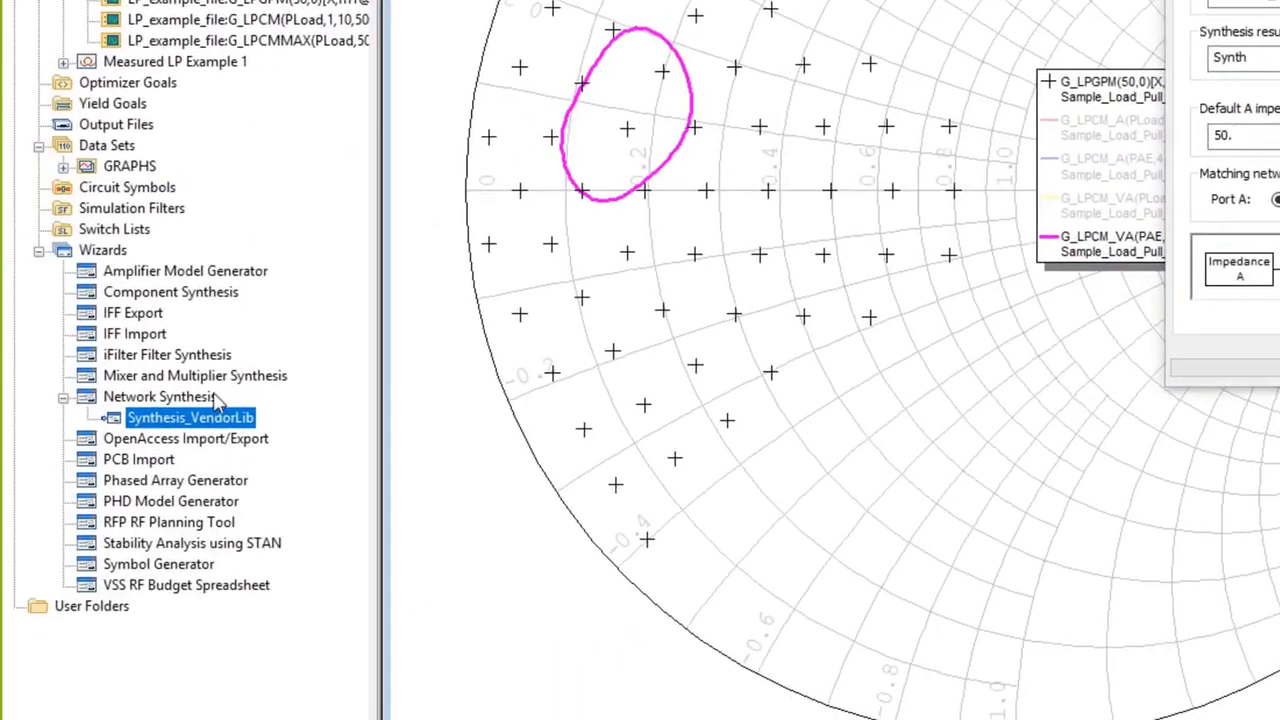
Launch the Synthesis_VendorLib session matching 2, 2.2 and 2.4 GHz at 50 ohms
{"action": "double_click", "coordinate": [190, 418]}
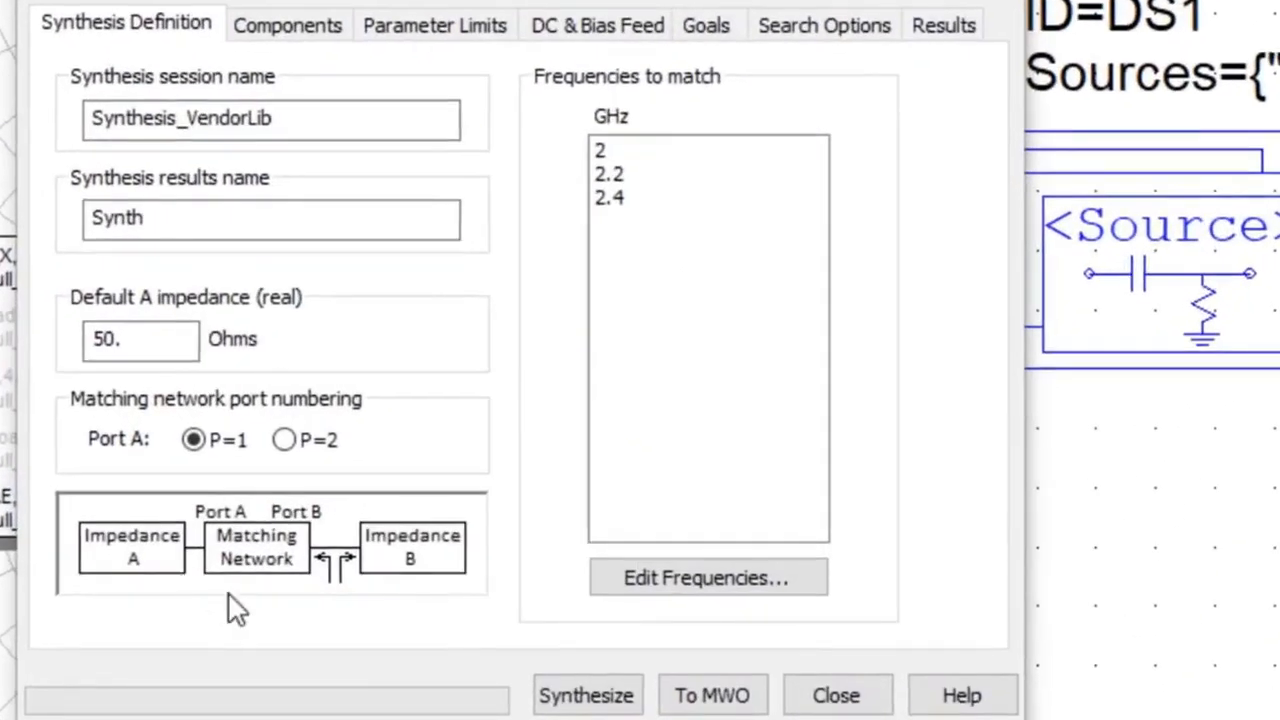
{"action": "mouse_move", "coordinate": [242, 608]}
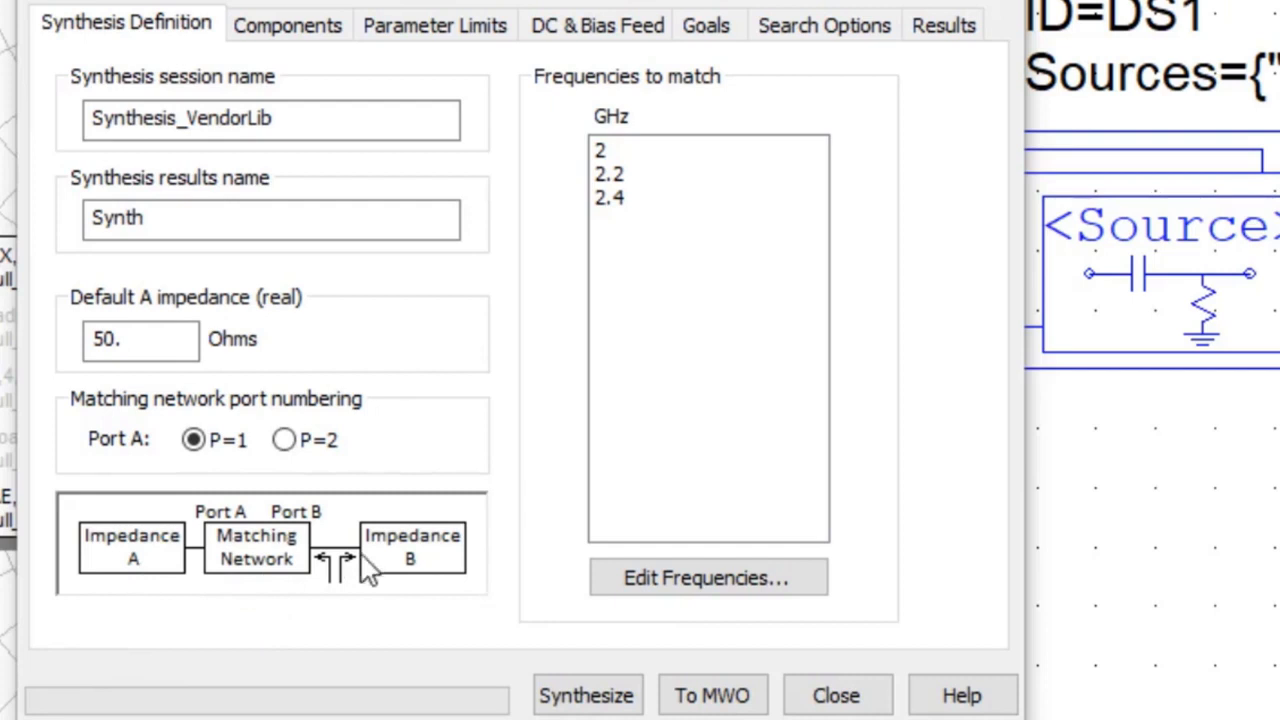
{"action": "mouse_move", "coordinate": [388, 578]}
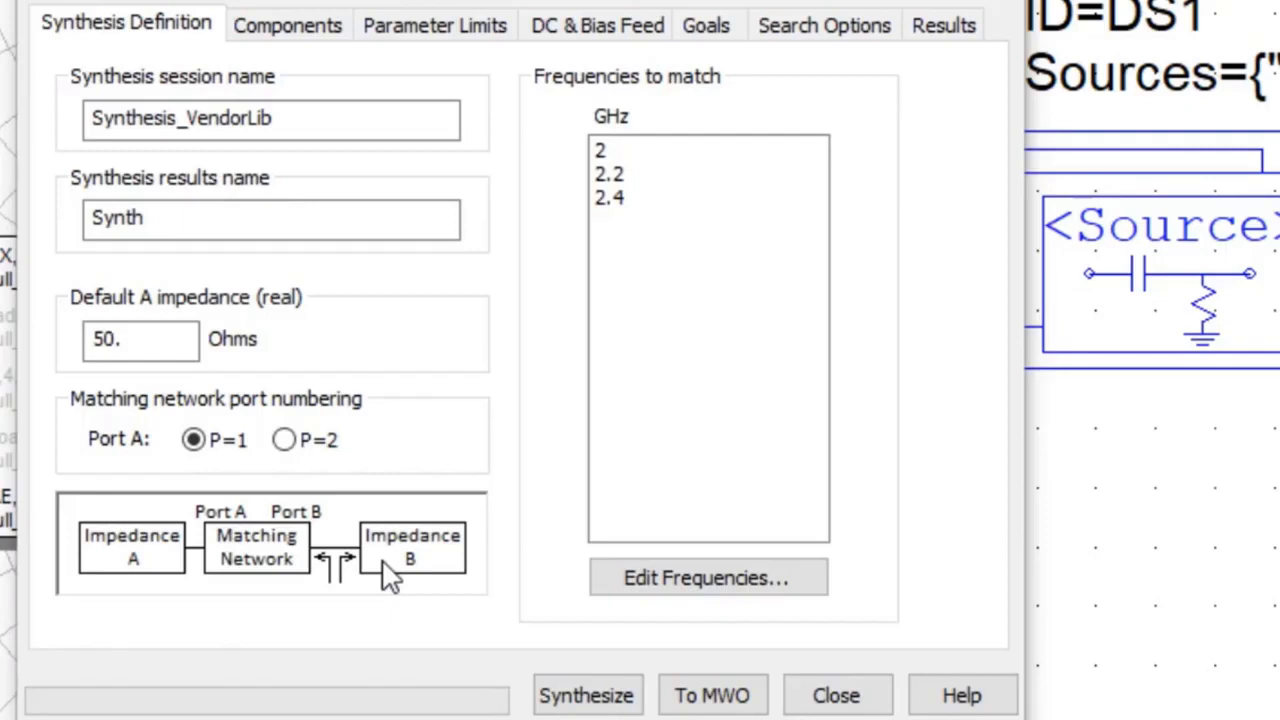
{"action": "mouse_move", "coordinate": [148, 584]}
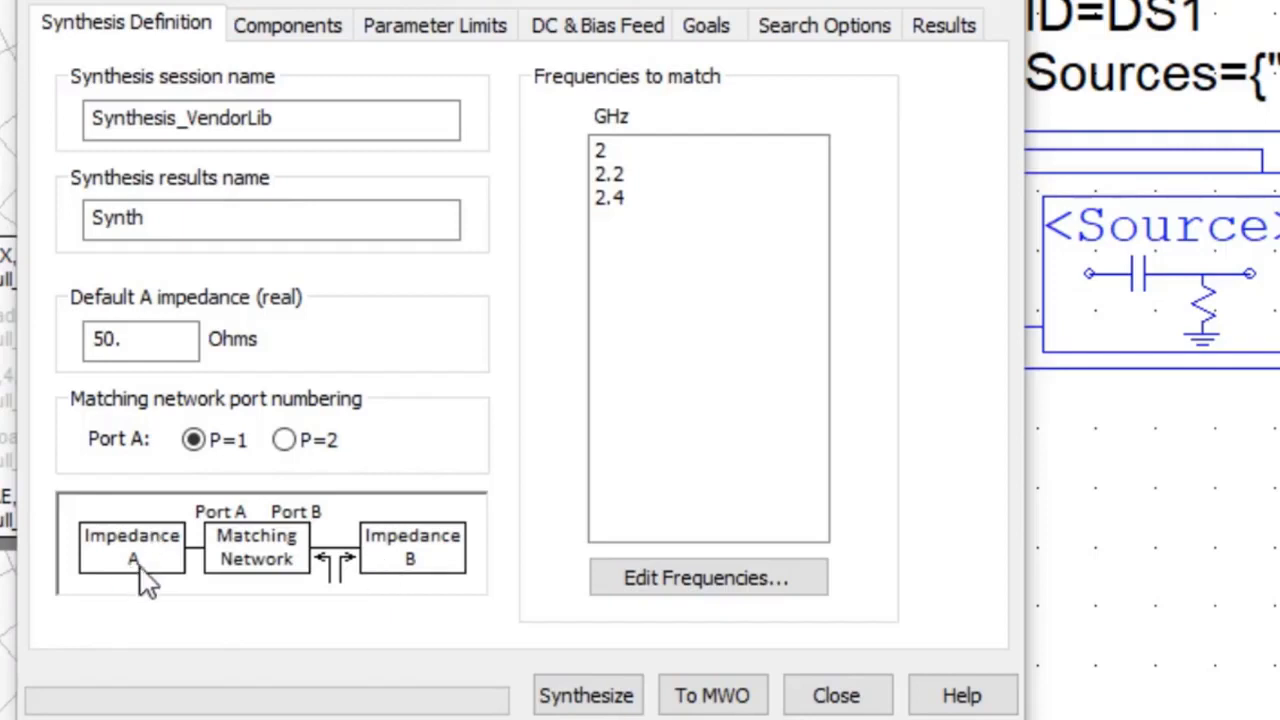
{"action": "mouse_move", "coordinate": [156, 436]}
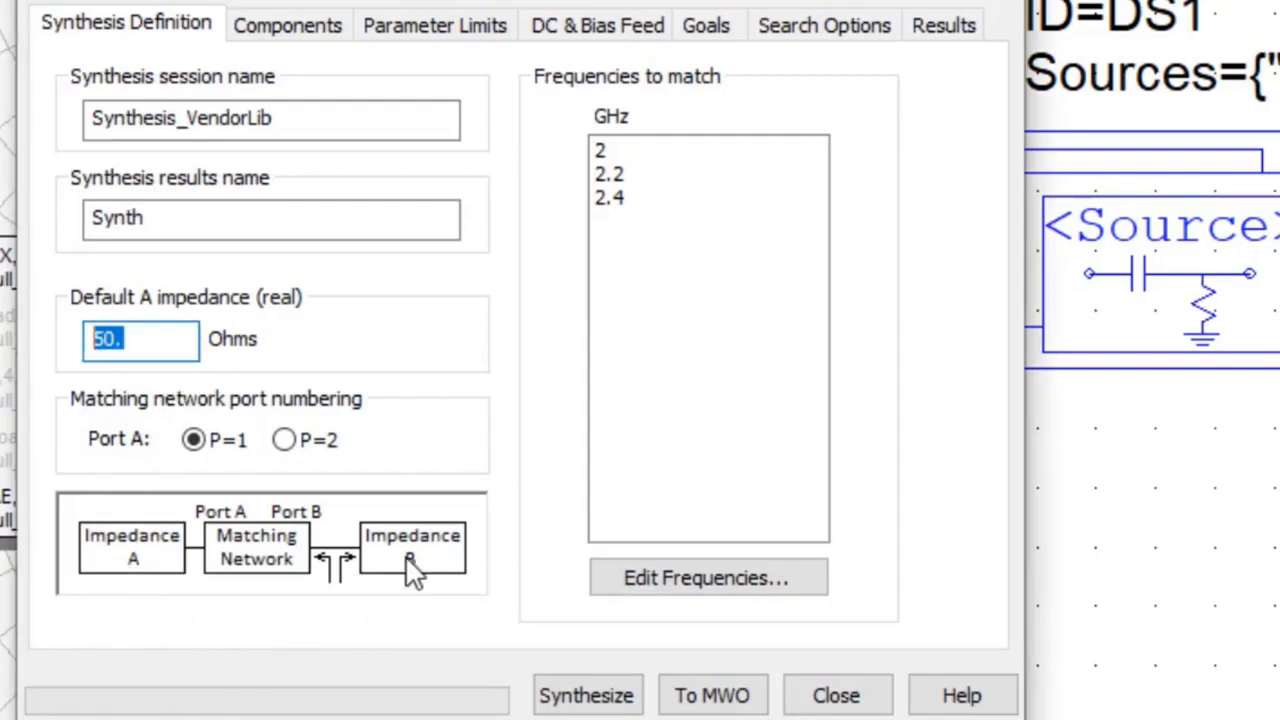
{"action": "mouse_move", "coordinate": [436, 592]}
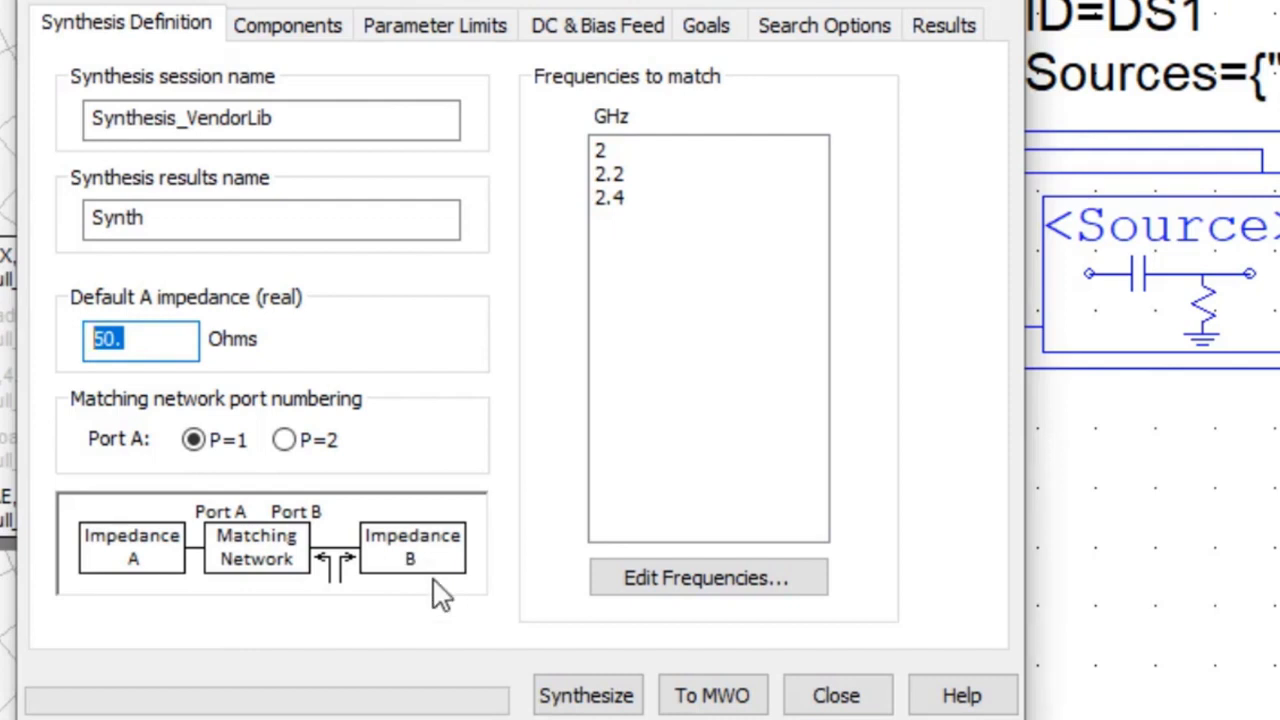
{"action": "mouse_move", "coordinate": [258, 560]}
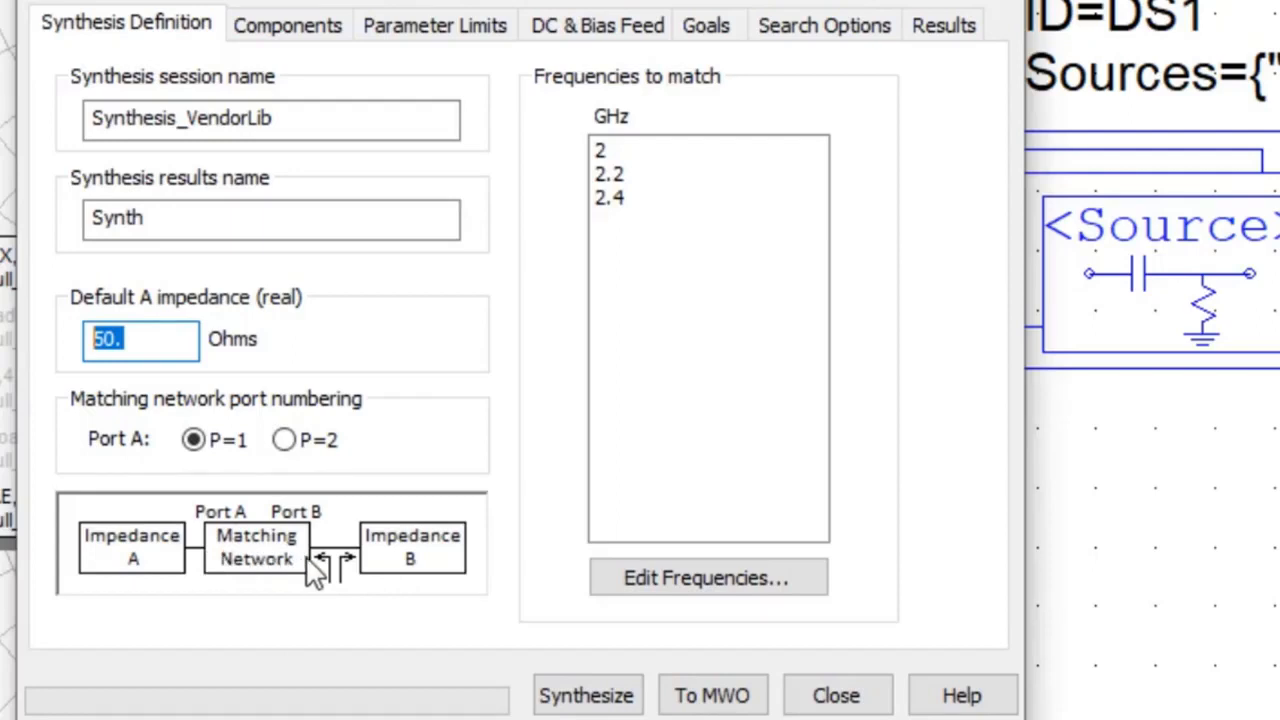
{"action": "mouse_move", "coordinate": [350, 580]}
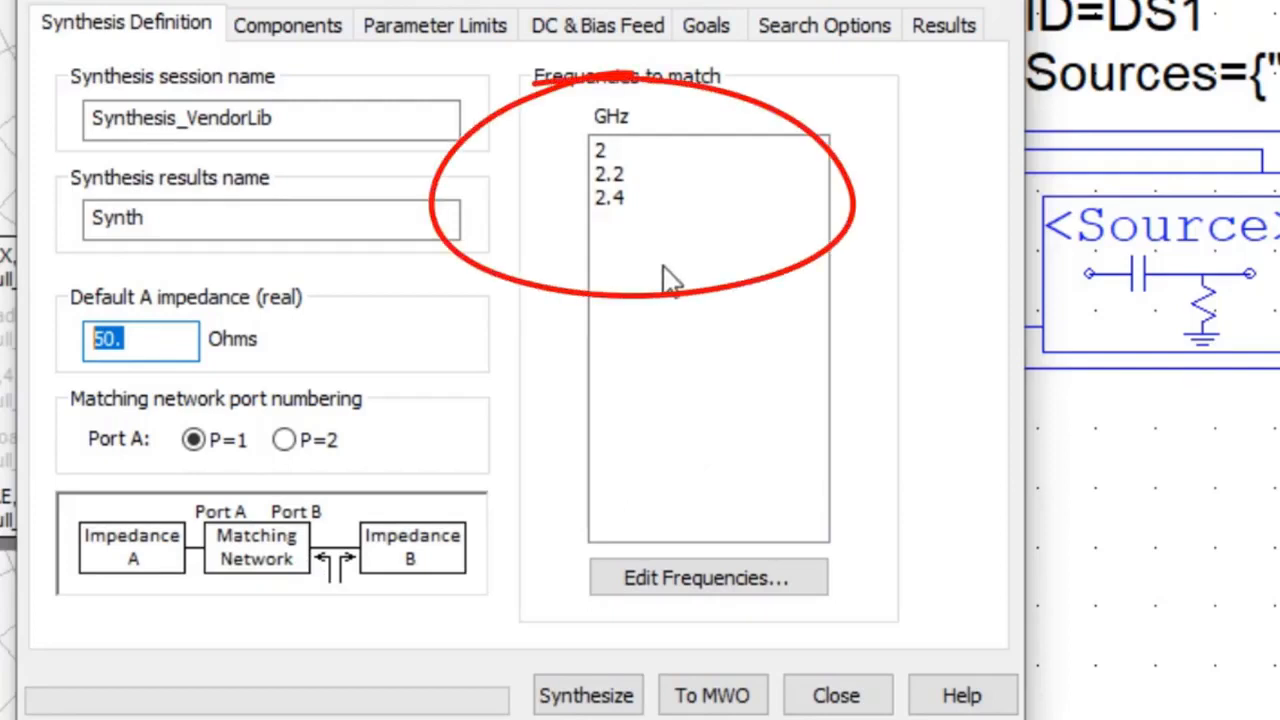
{"action": "mouse_move", "coordinate": [660, 180]}
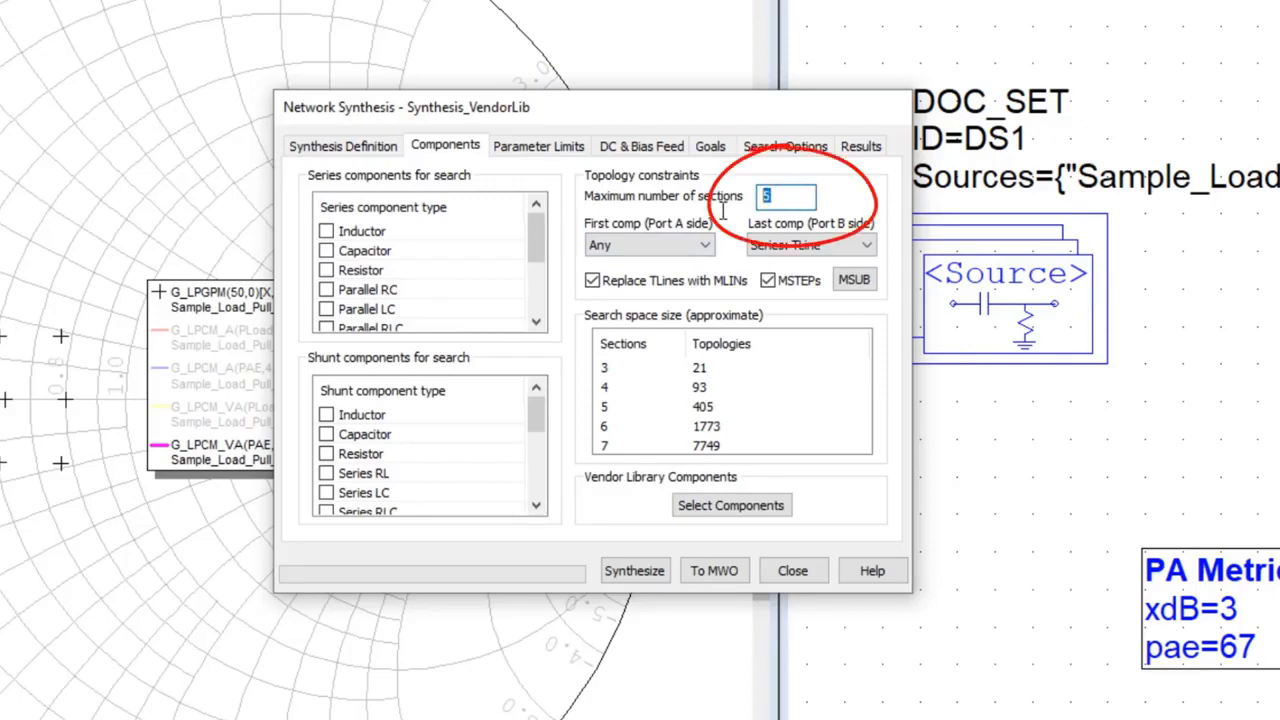
{"action": "mouse_move", "coordinate": [844, 262]}
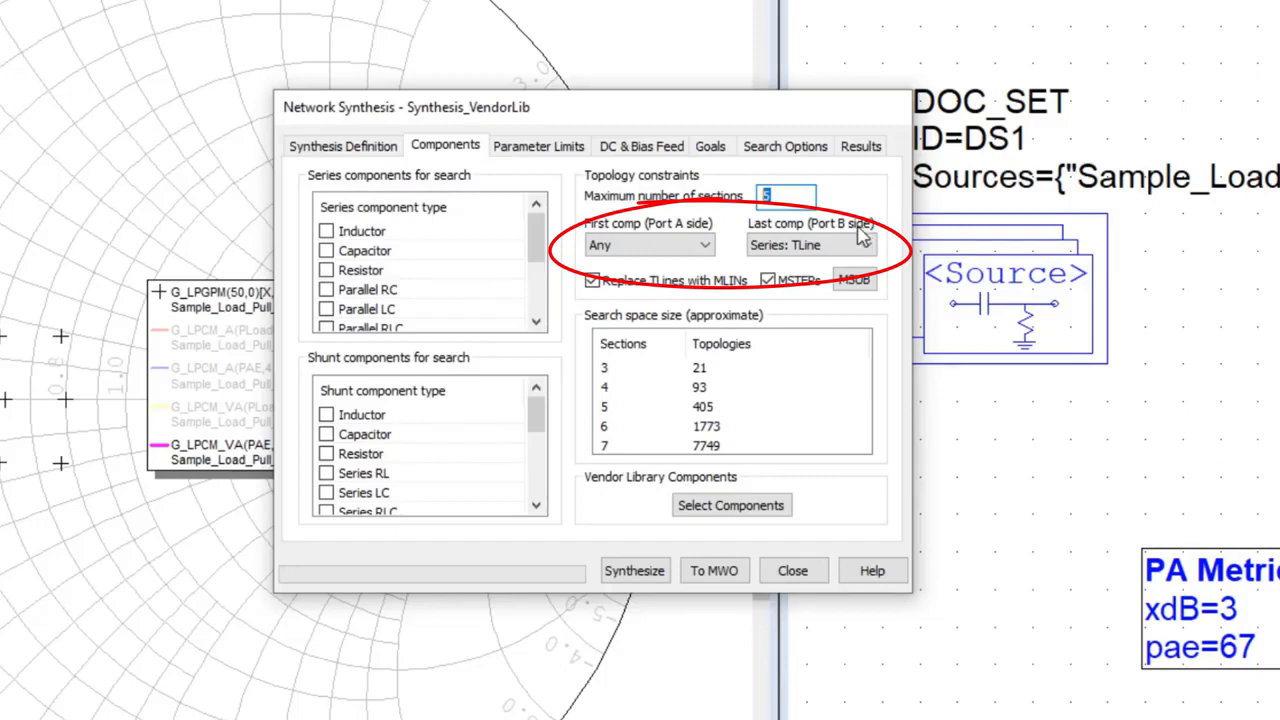
{"action": "mouse_move", "coordinate": [644, 304]}
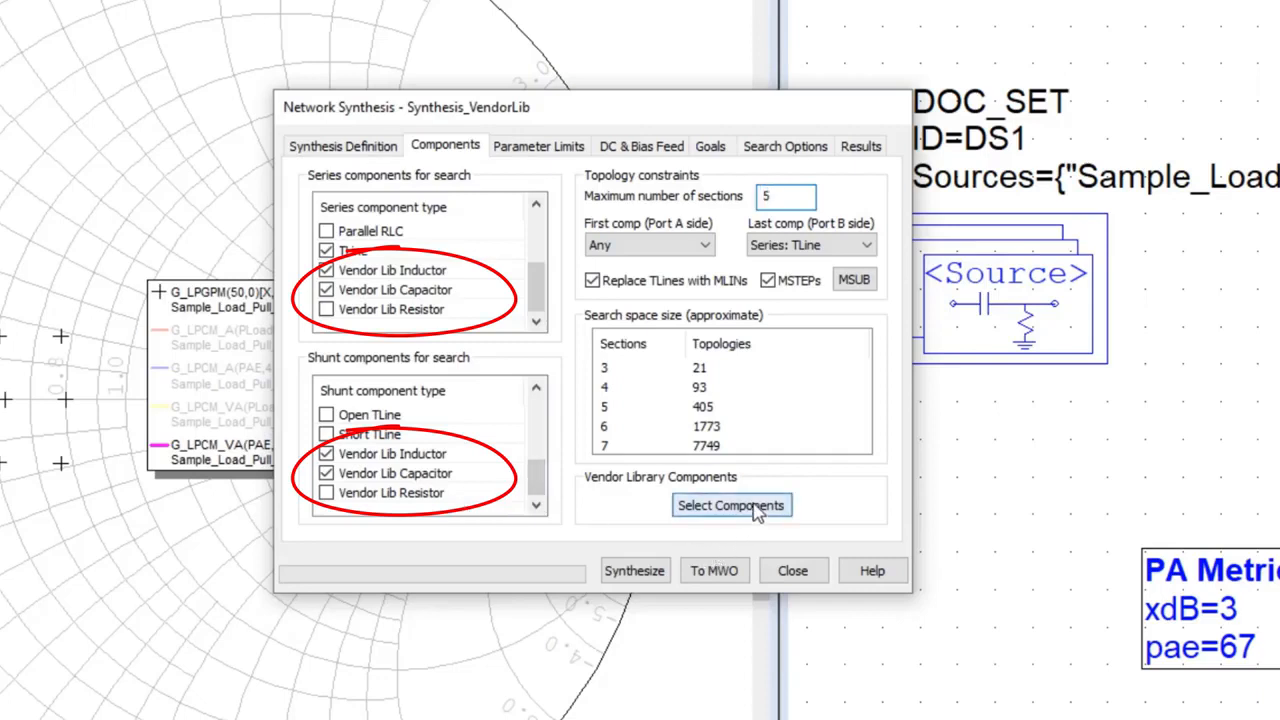
Browse Parts By Vendor > AVX > Capacitor > Accu-P > 0603 and list the synthesis capacitors
{"action": "left_click", "coordinate": [732, 504]}
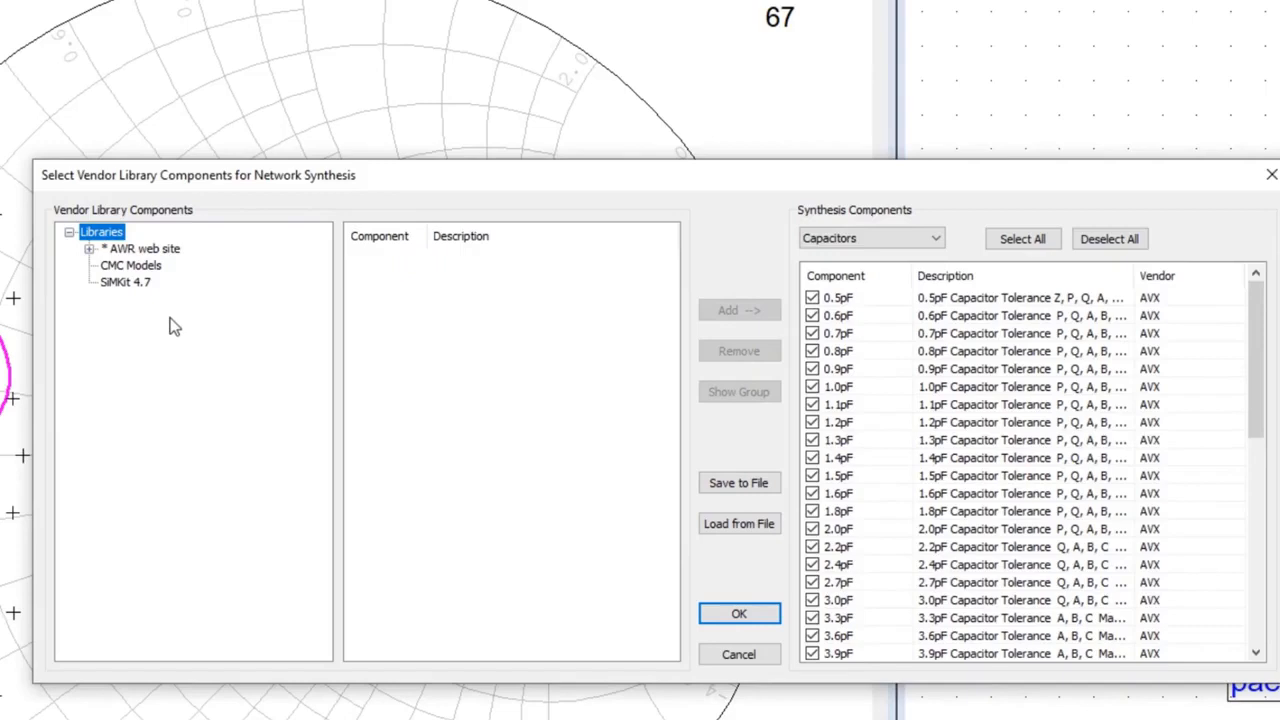
{"action": "left_click", "coordinate": [90, 248]}
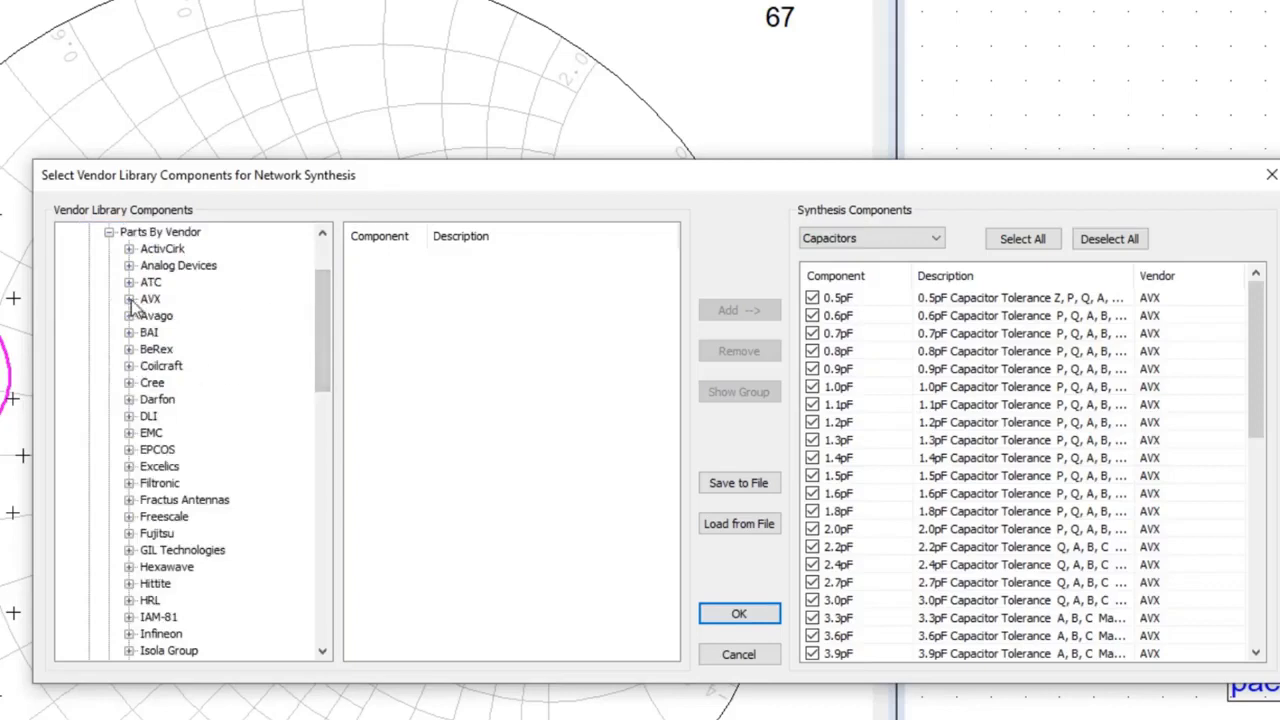
{"action": "left_click", "coordinate": [128, 298]}
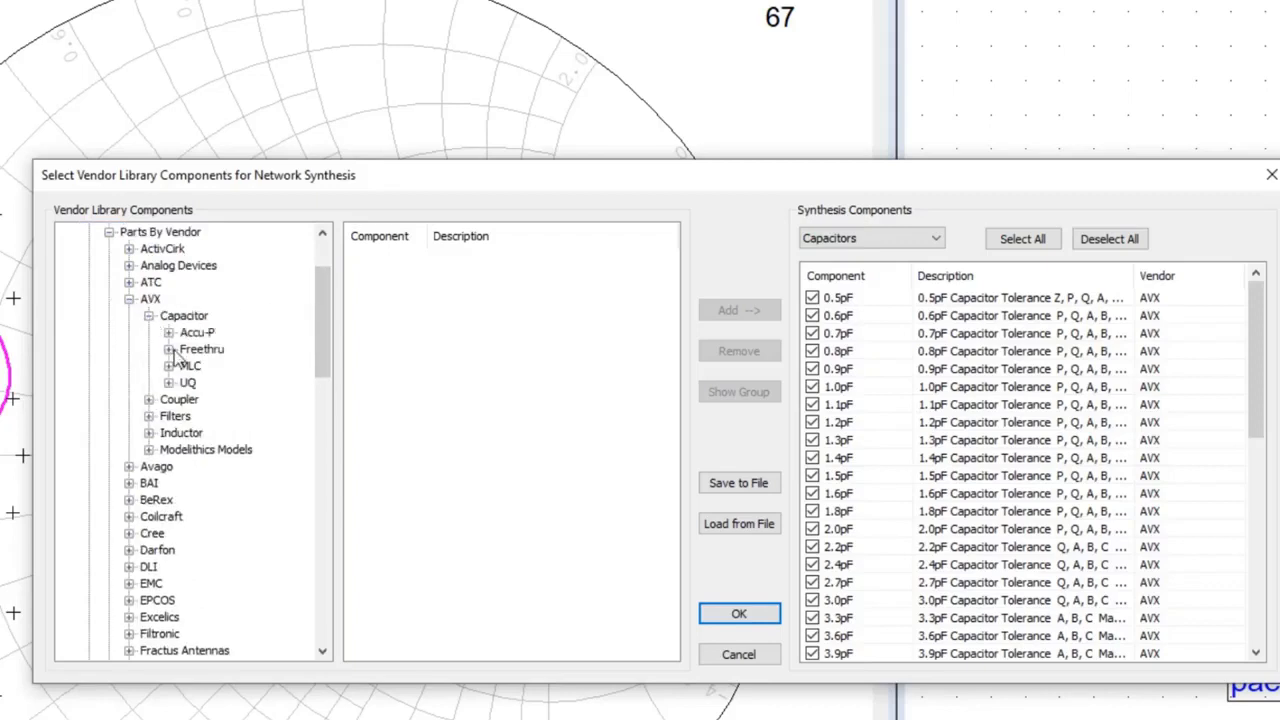
{"action": "left_click", "coordinate": [168, 332]}
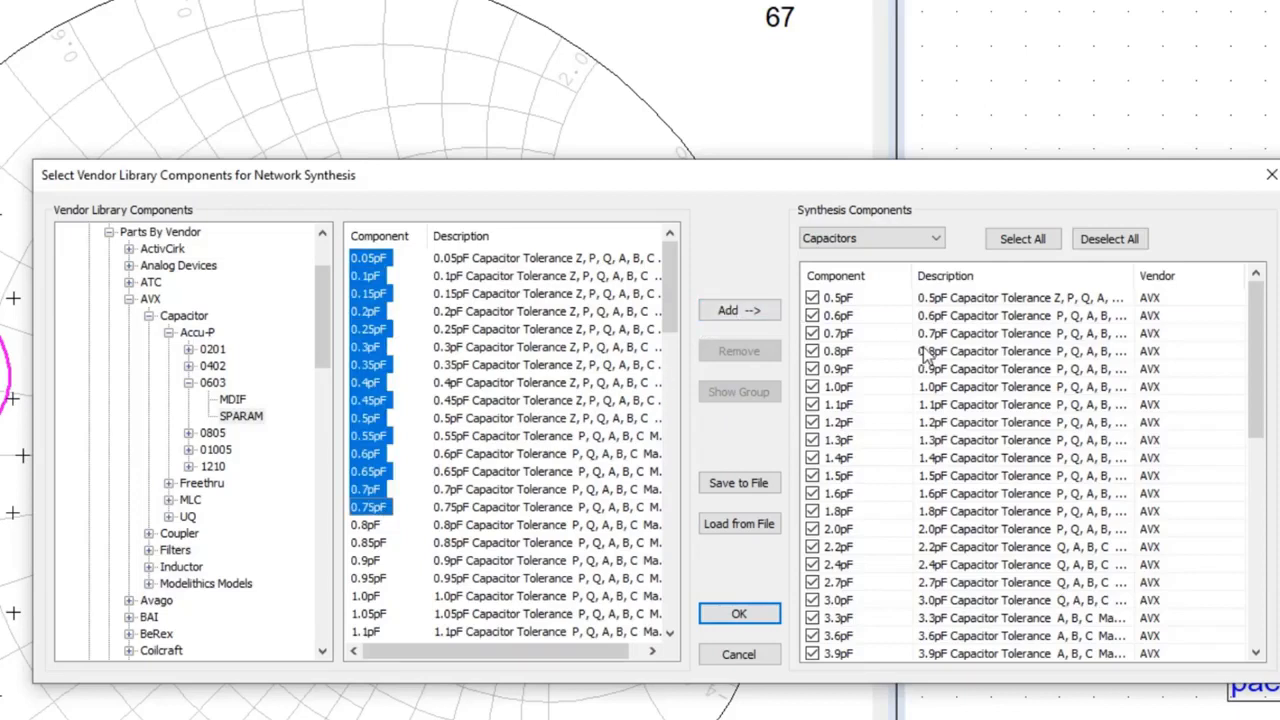
{"action": "mouse_move", "coordinate": [904, 382]}
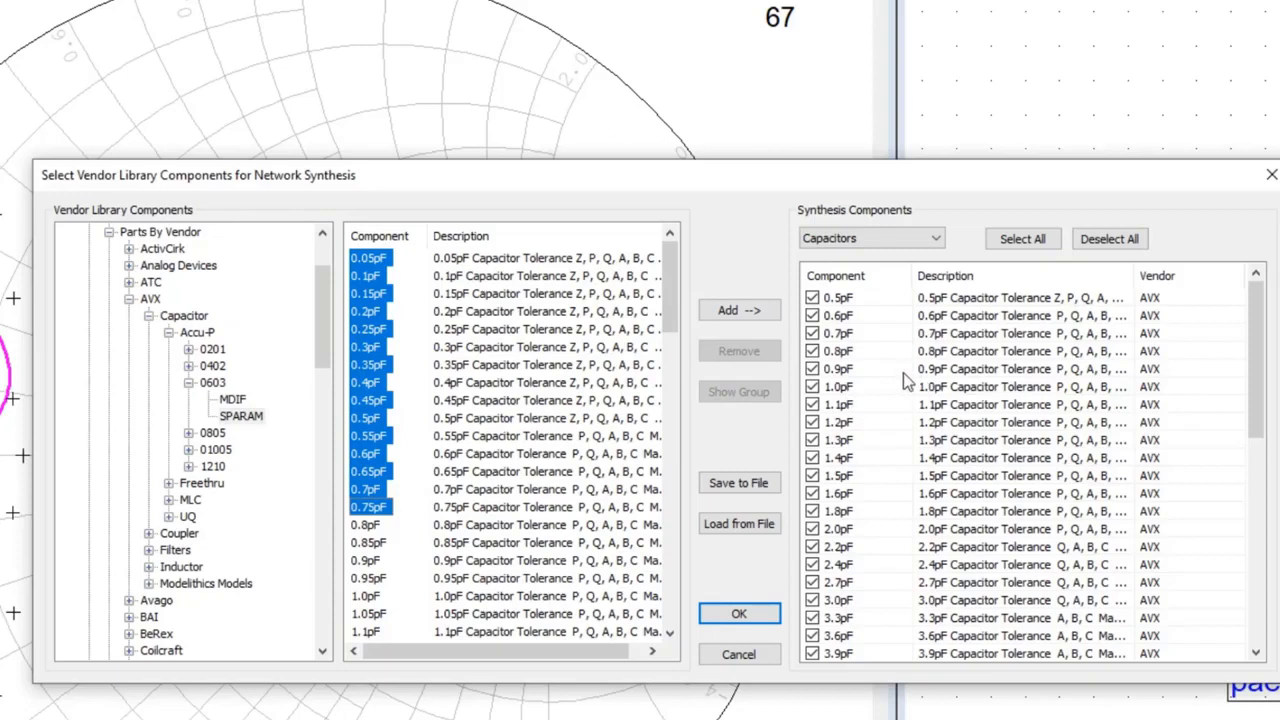
{"action": "mouse_move", "coordinate": [718, 504]}
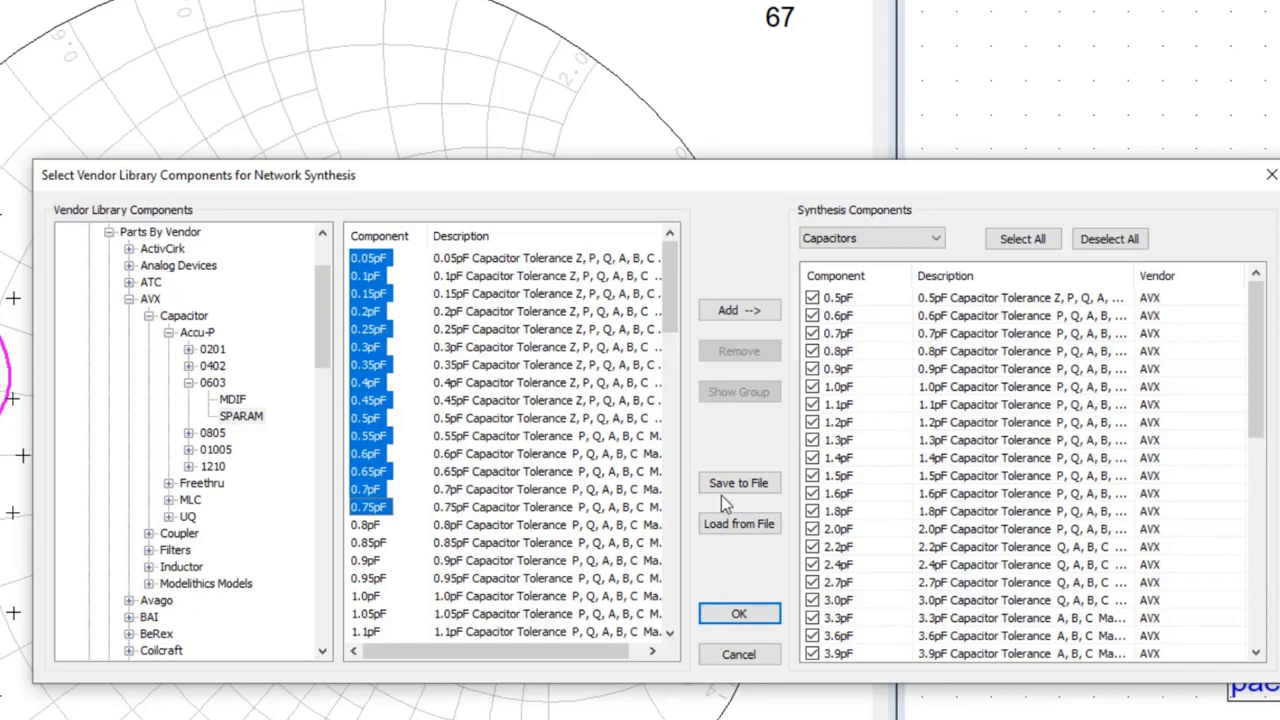
{"action": "mouse_move", "coordinate": [784, 442]}
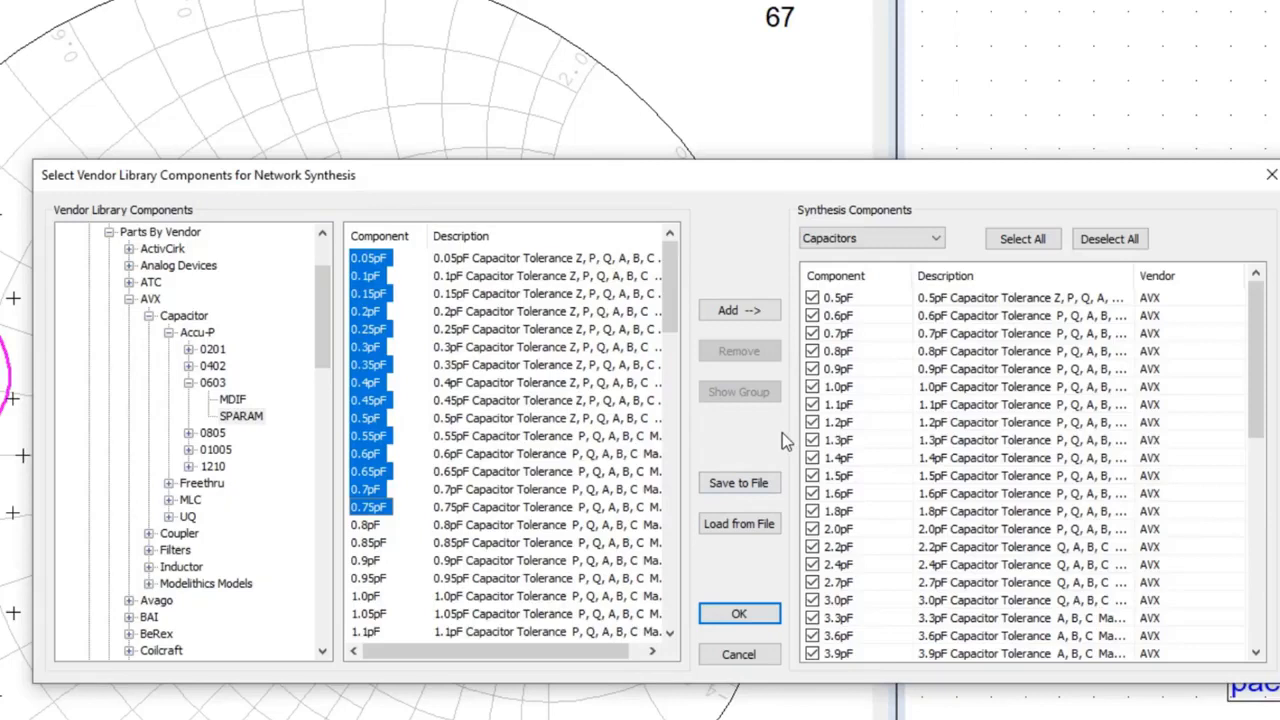
{"action": "mouse_move", "coordinate": [776, 448]}
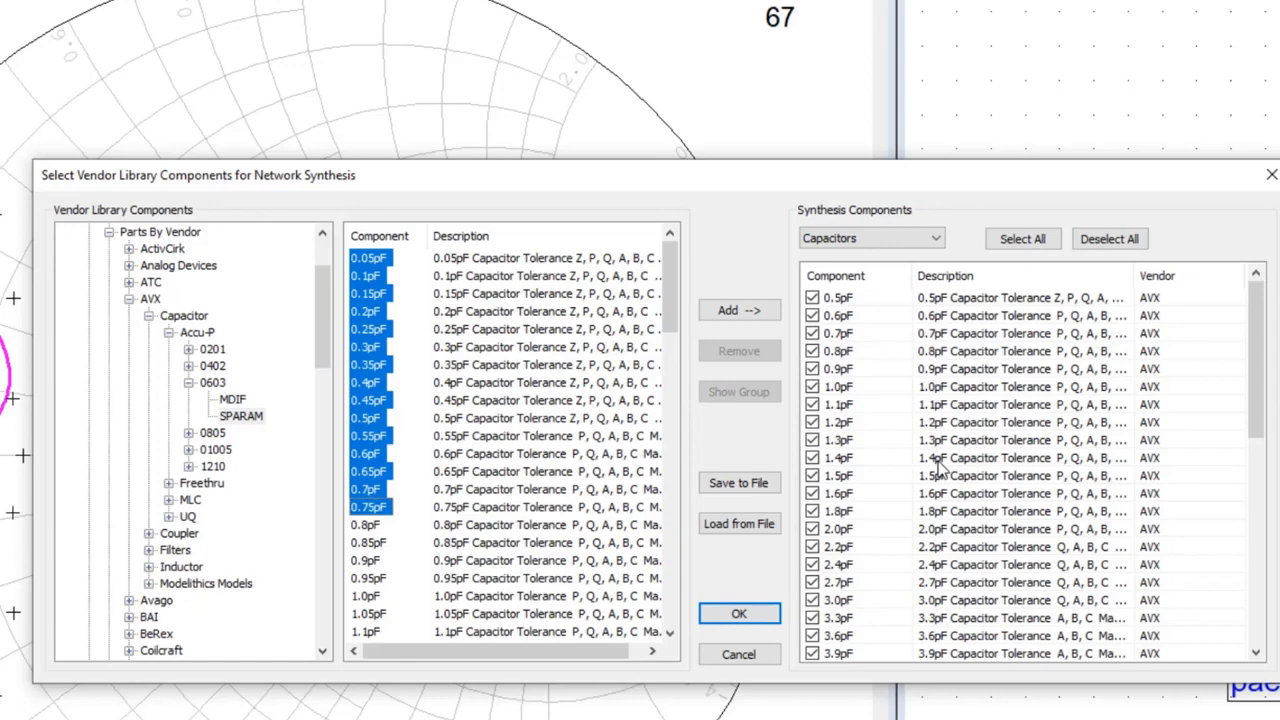
{"action": "mouse_move", "coordinate": [936, 460]}
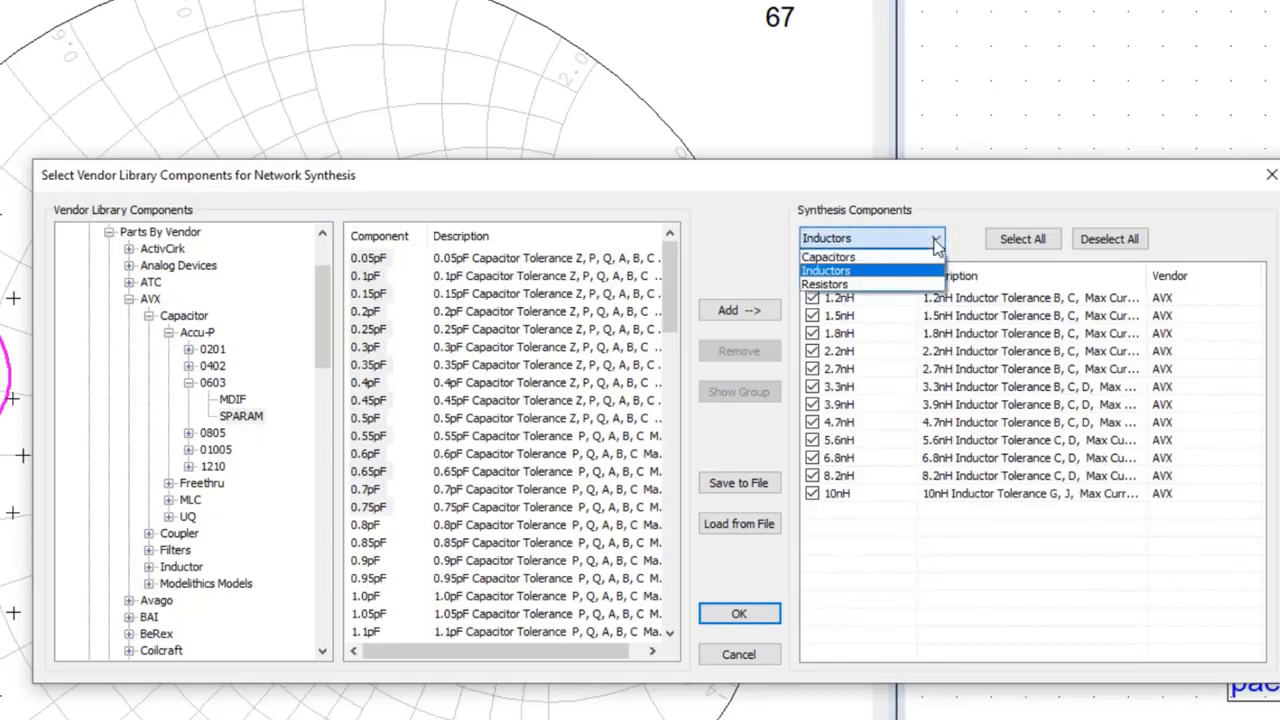
{"action": "left_click", "coordinate": [822, 284]}
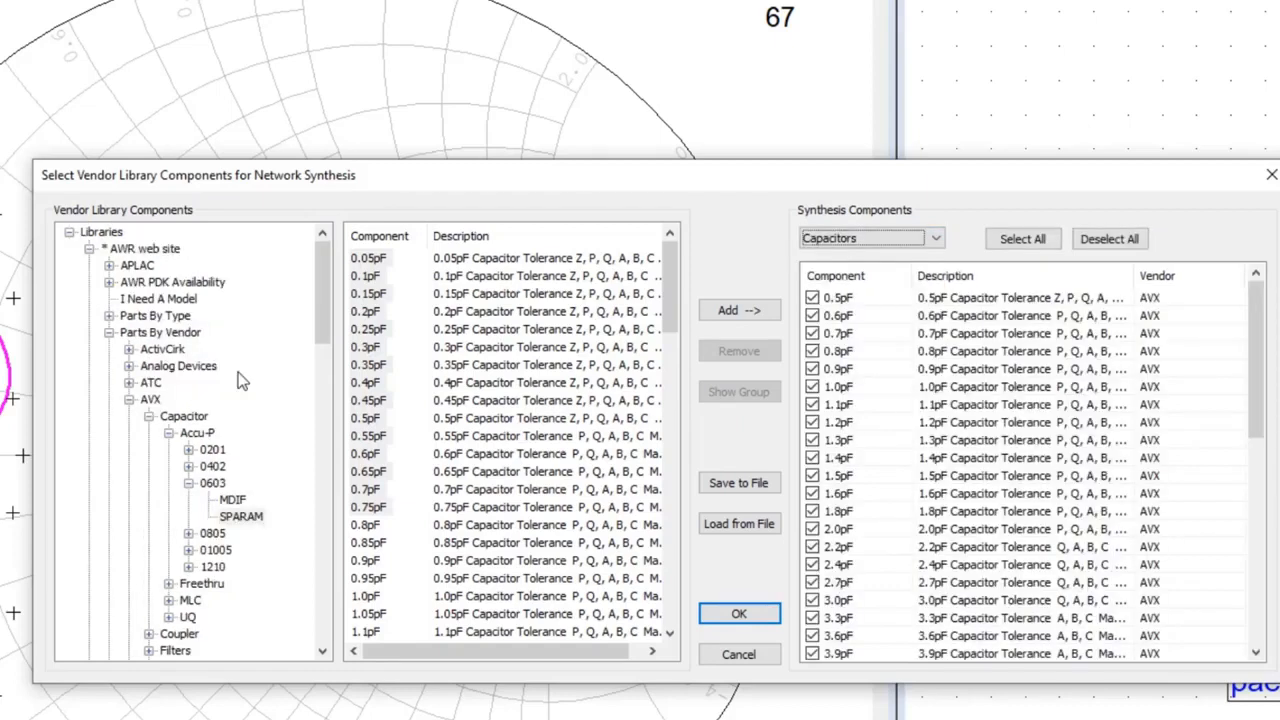
{"action": "mouse_move", "coordinate": [716, 680]}
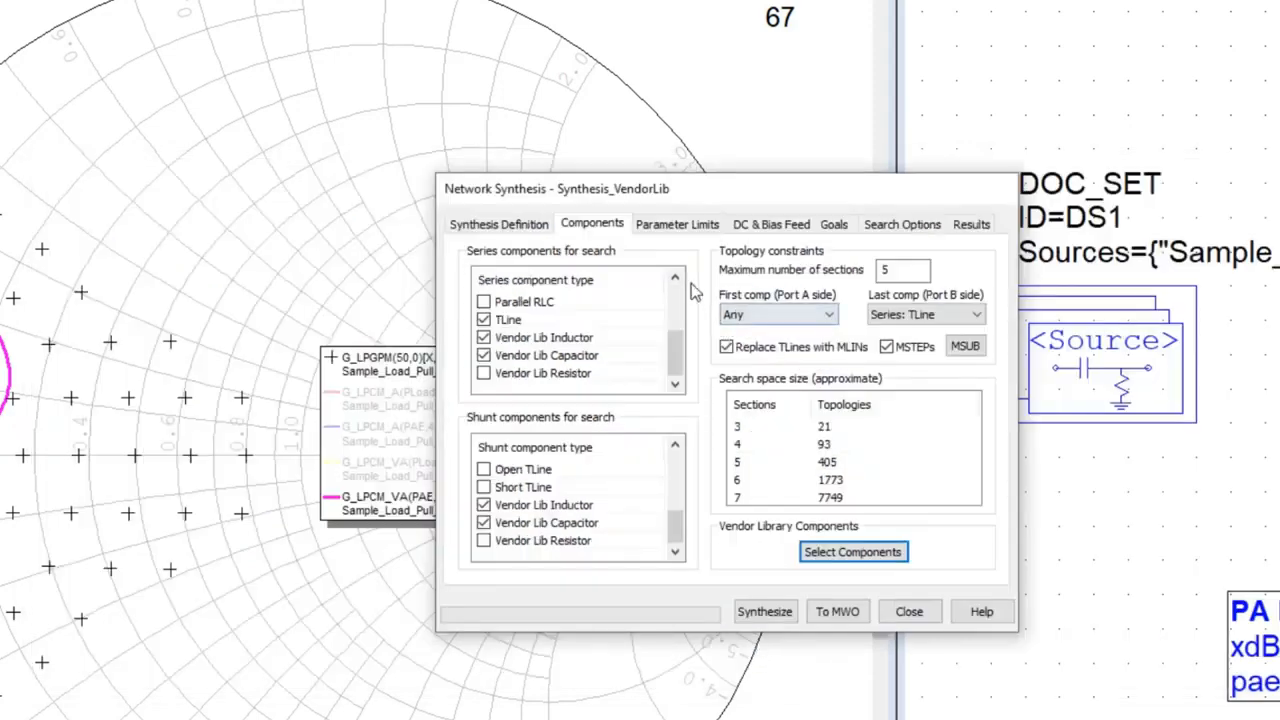
Inspect MLIN F/L limits: width 220–1000 mil and length 50–2000 mil
{"action": "left_click", "coordinate": [676, 224]}
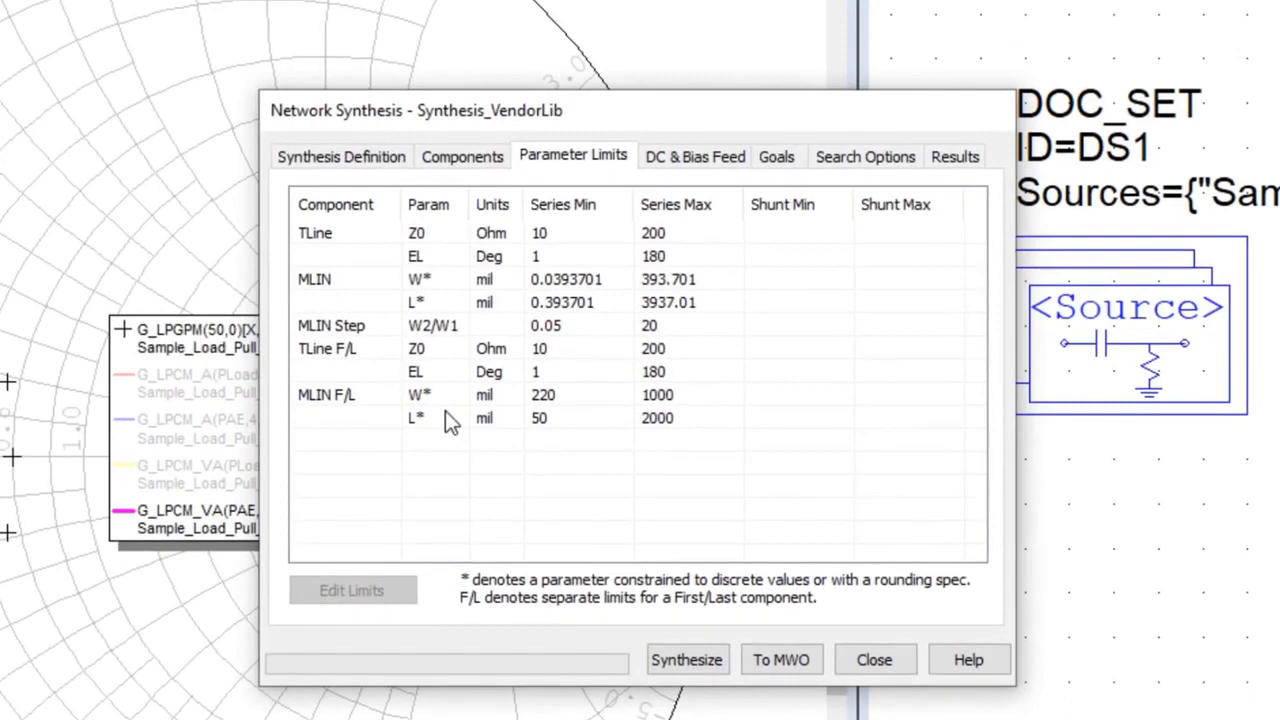
{"action": "mouse_move", "coordinate": [484, 430]}
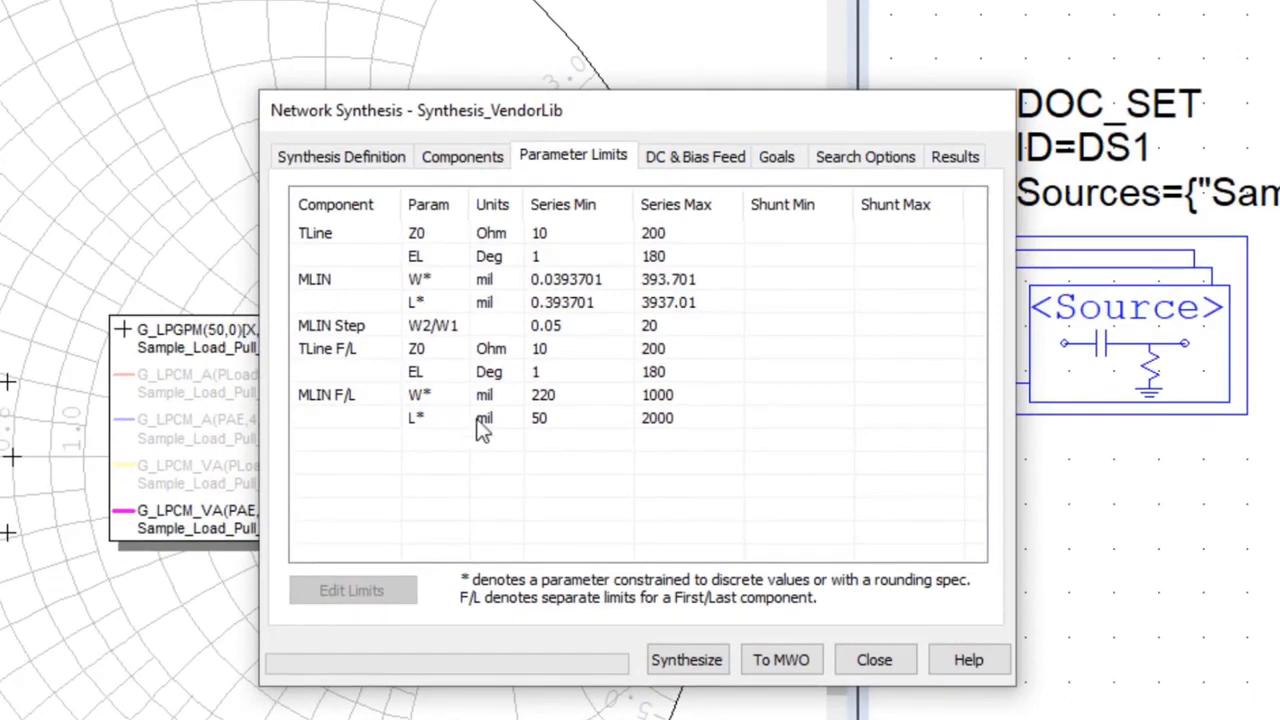
{"action": "mouse_move", "coordinate": [576, 404]}
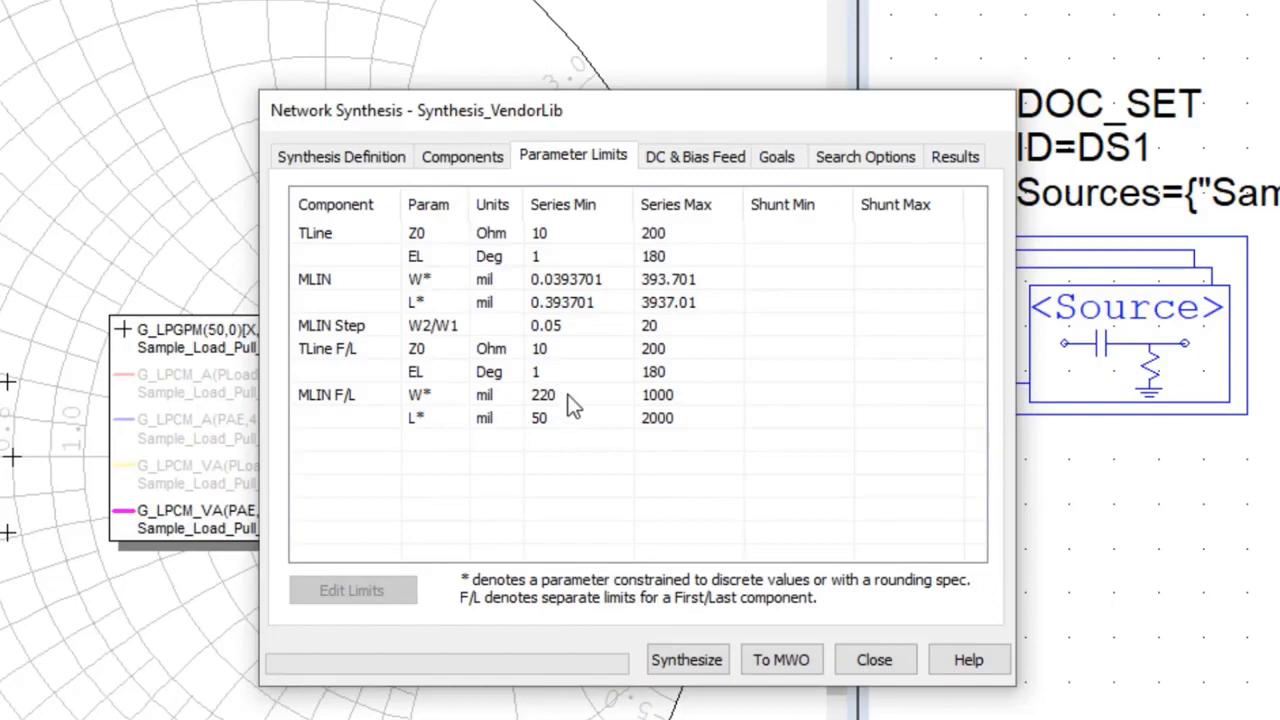
{"action": "left_click", "coordinate": [544, 394]}
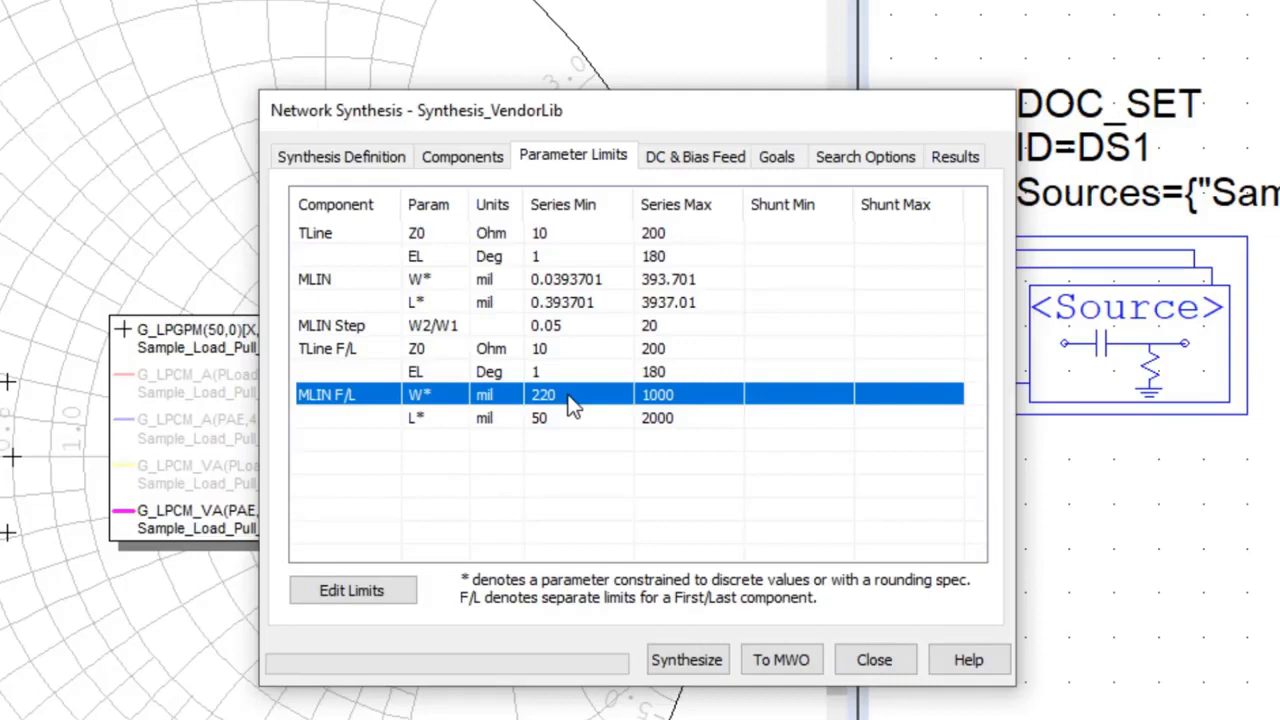
{"action": "left_click", "coordinate": [576, 418]}
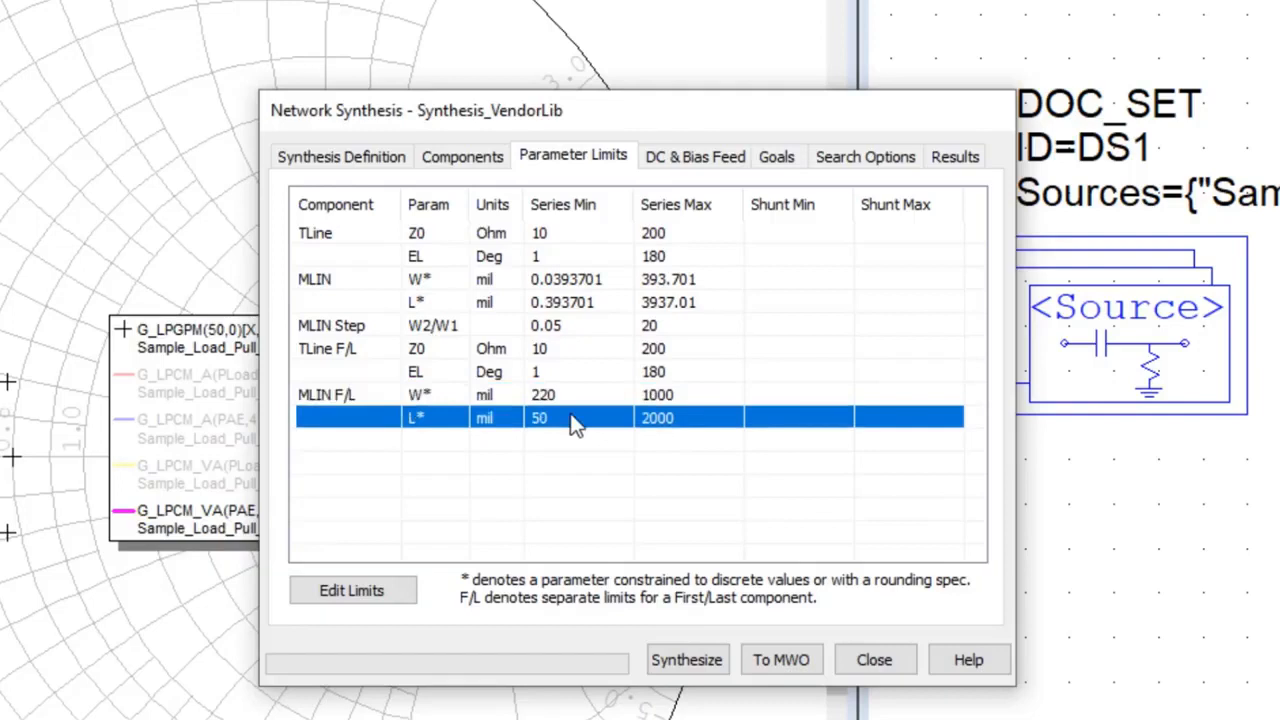
{"action": "left_click", "coordinate": [694, 156]}
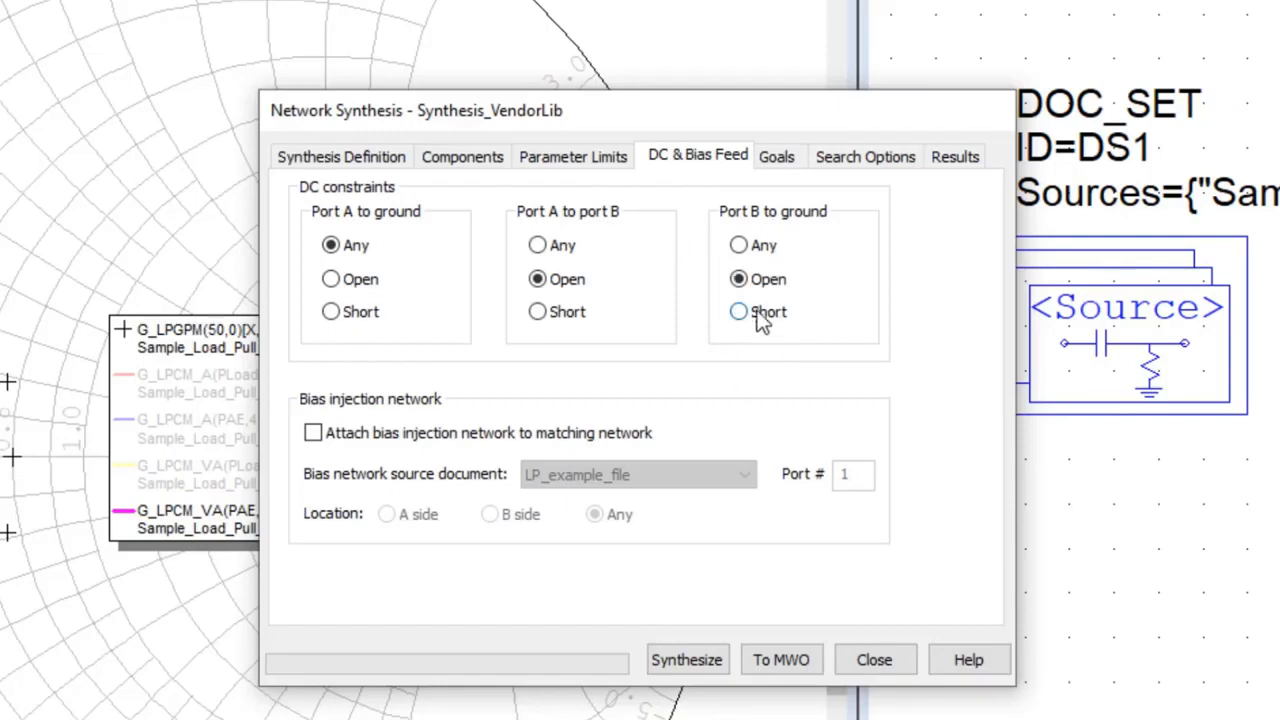
{"action": "mouse_move", "coordinate": [784, 316]}
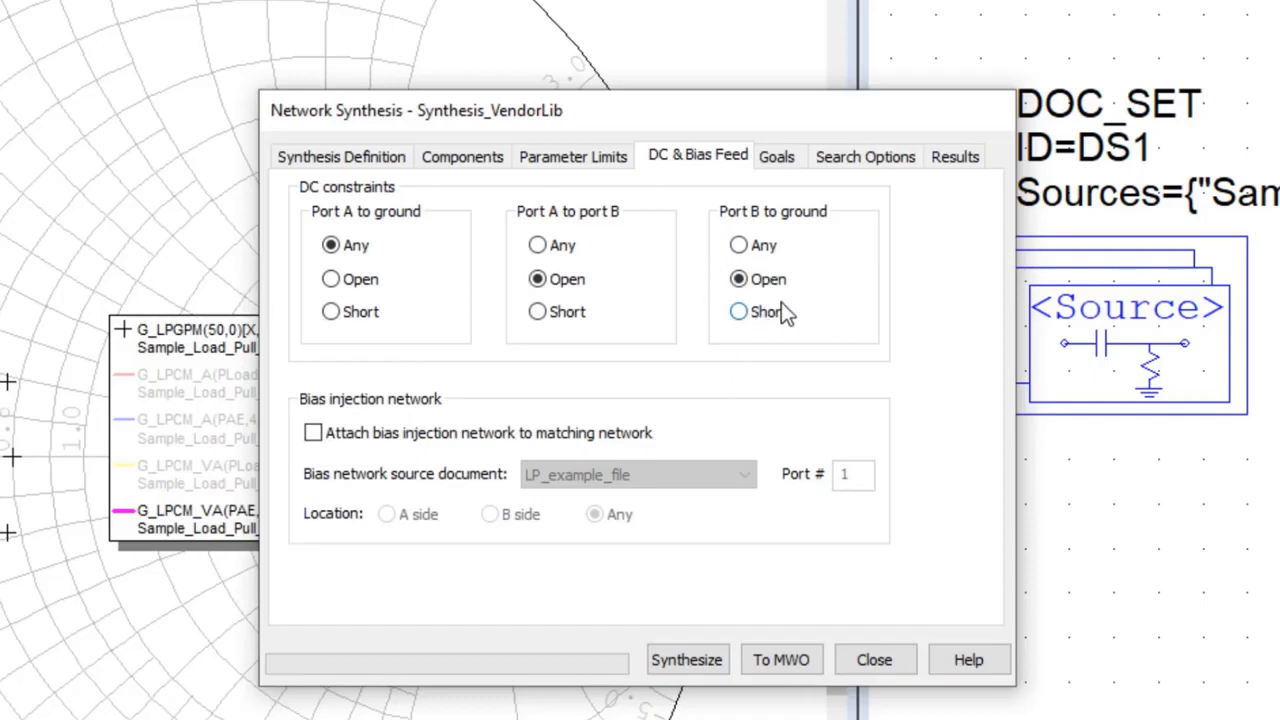
Move to the Goals tab showing PAE above 67 and PLoad above 15
{"action": "left_click", "coordinate": [776, 156]}
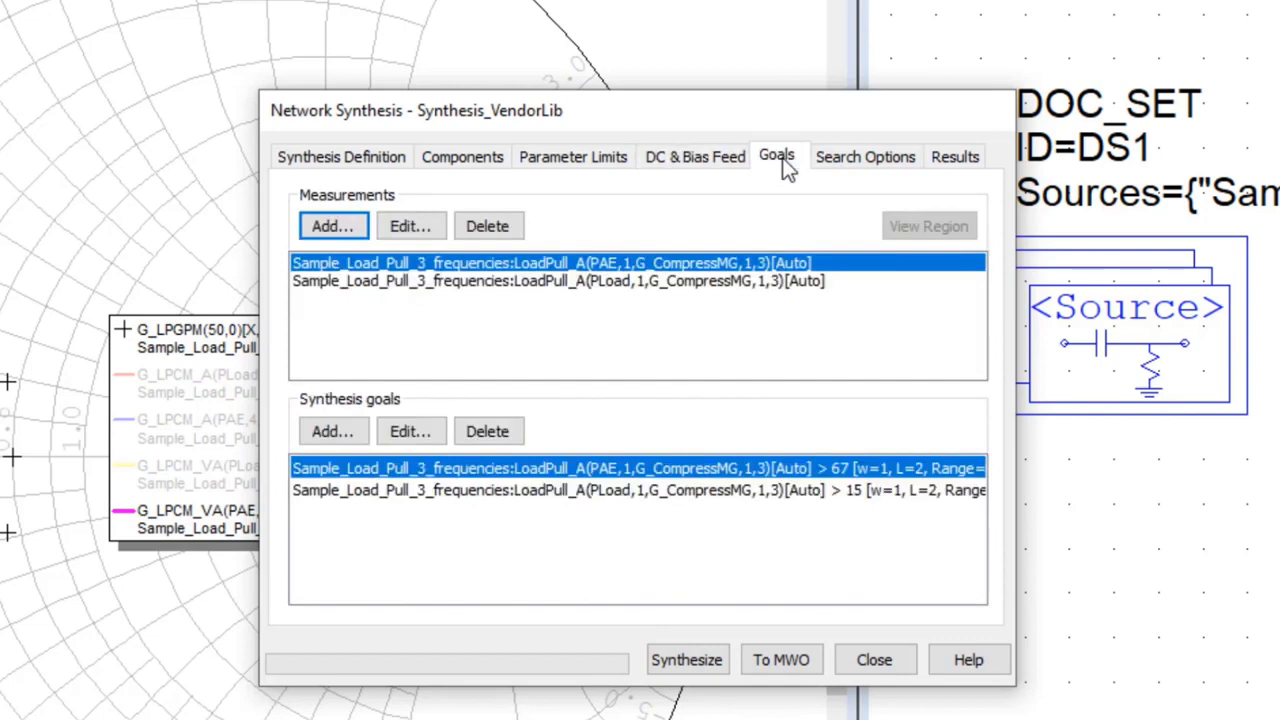
{"action": "mouse_move", "coordinate": [668, 308]}
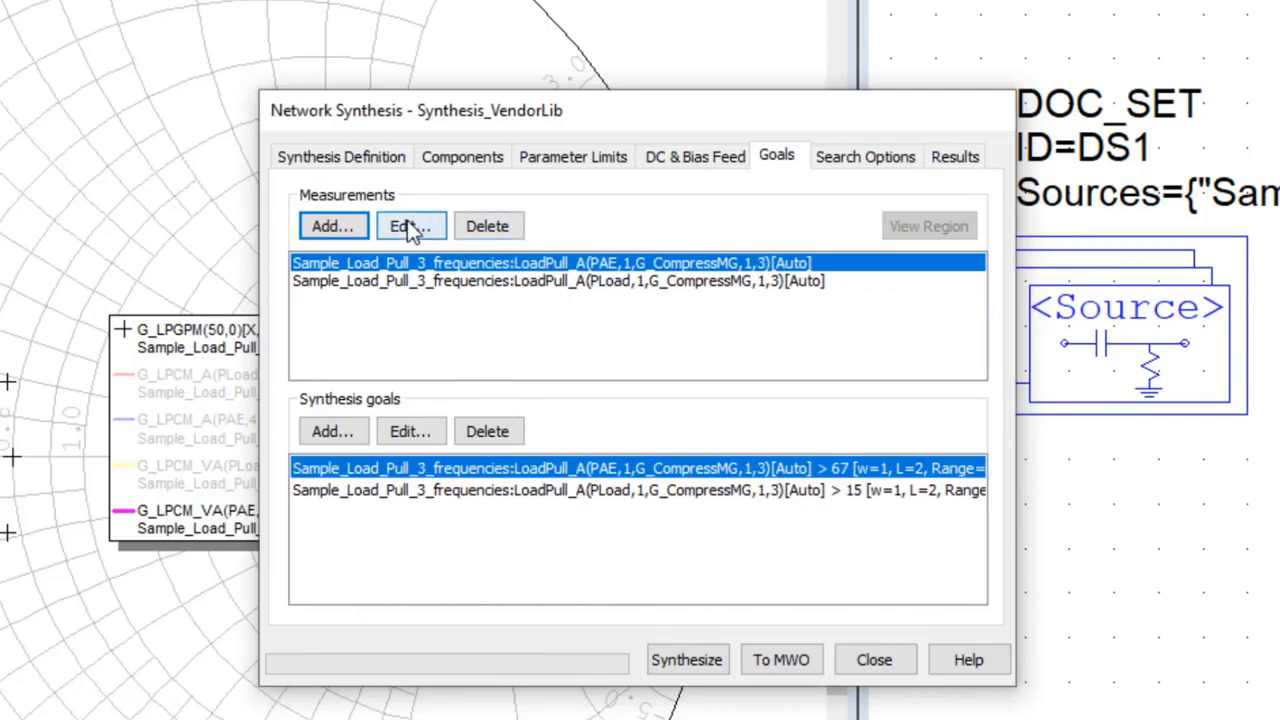
Confirm PAE and PLoad load-pull measurements aligned to G_CompressMG at 3 dB with automatic power
{"action": "left_click", "coordinate": [410, 224]}
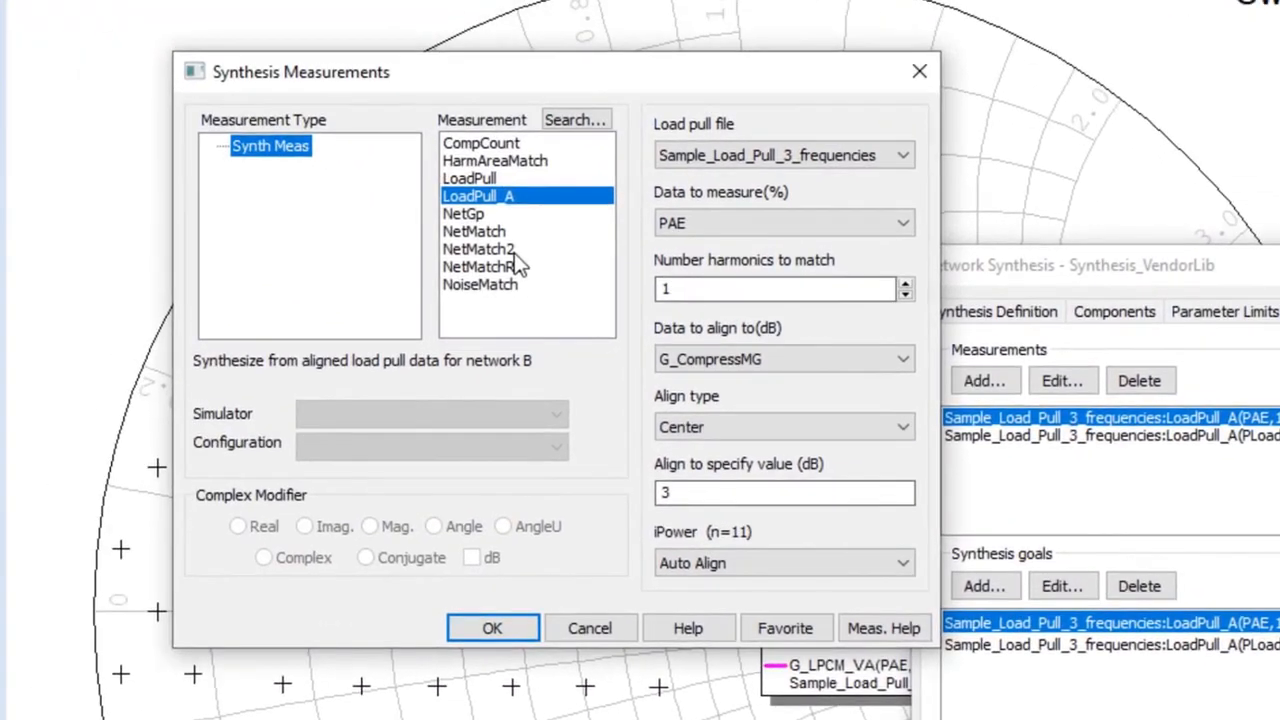
{"action": "mouse_move", "coordinate": [550, 208]}
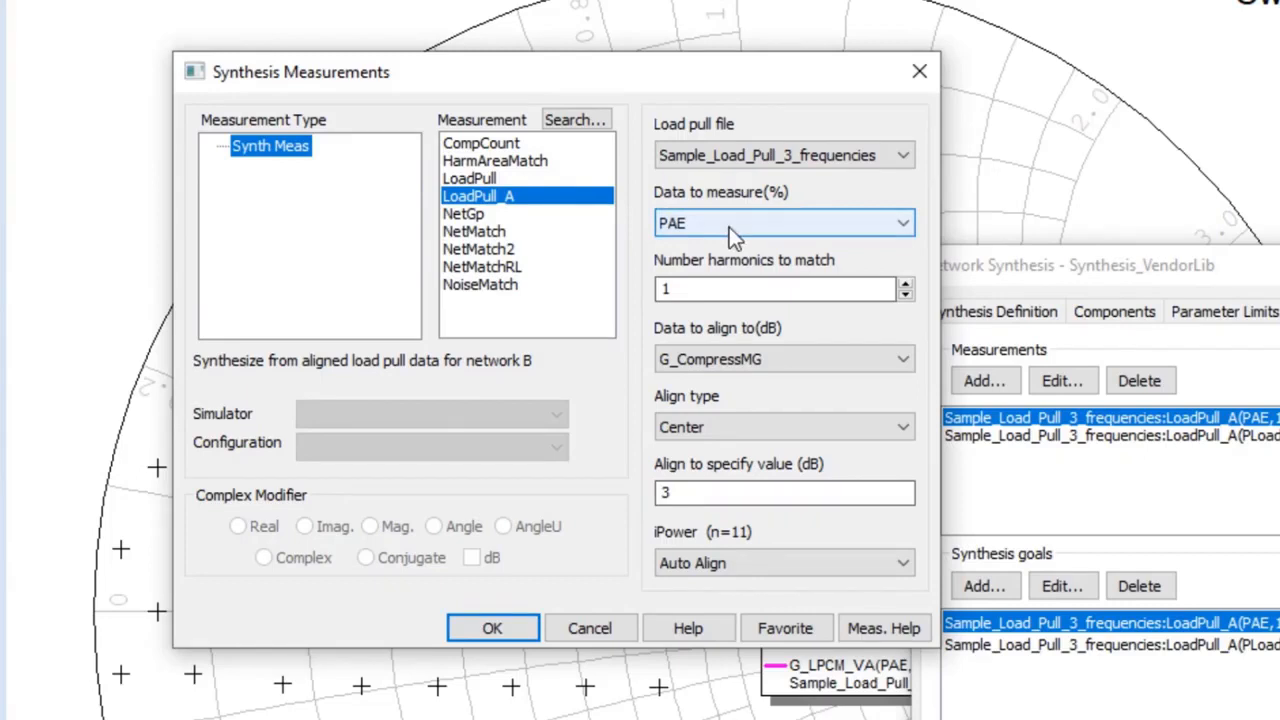
{"action": "mouse_move", "coordinate": [808, 544]}
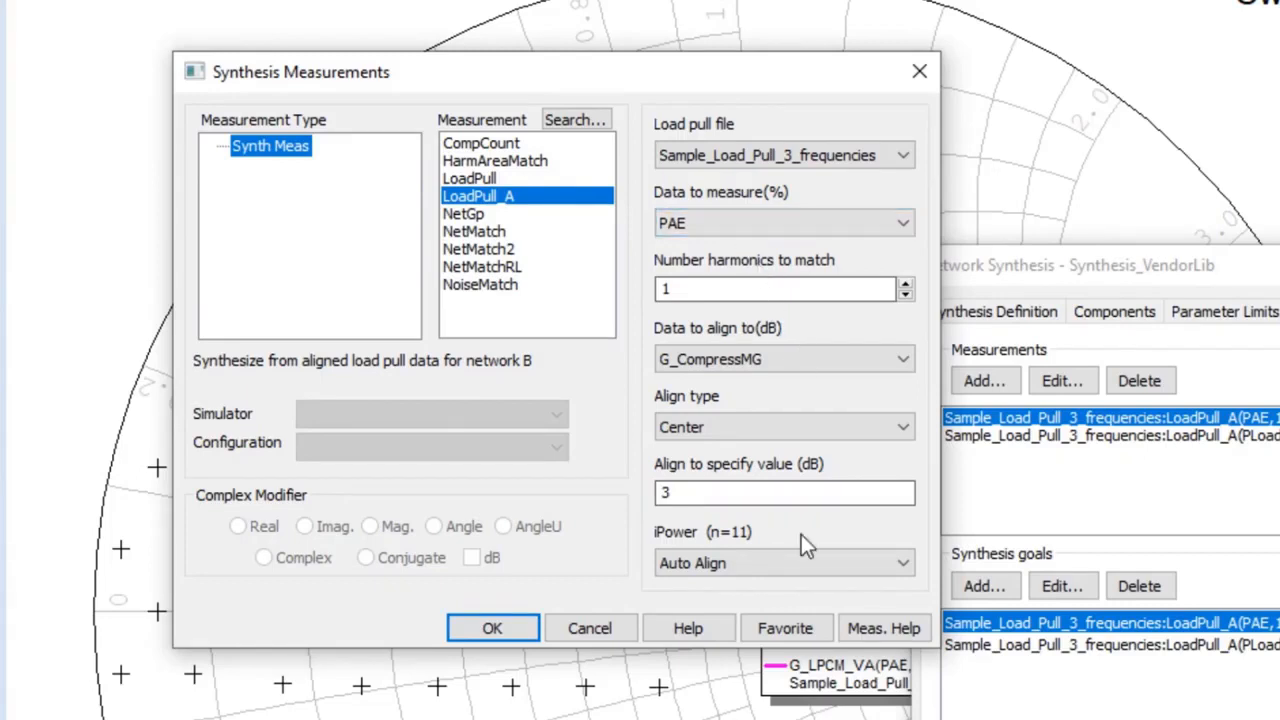
{"action": "left_click", "coordinate": [492, 628]}
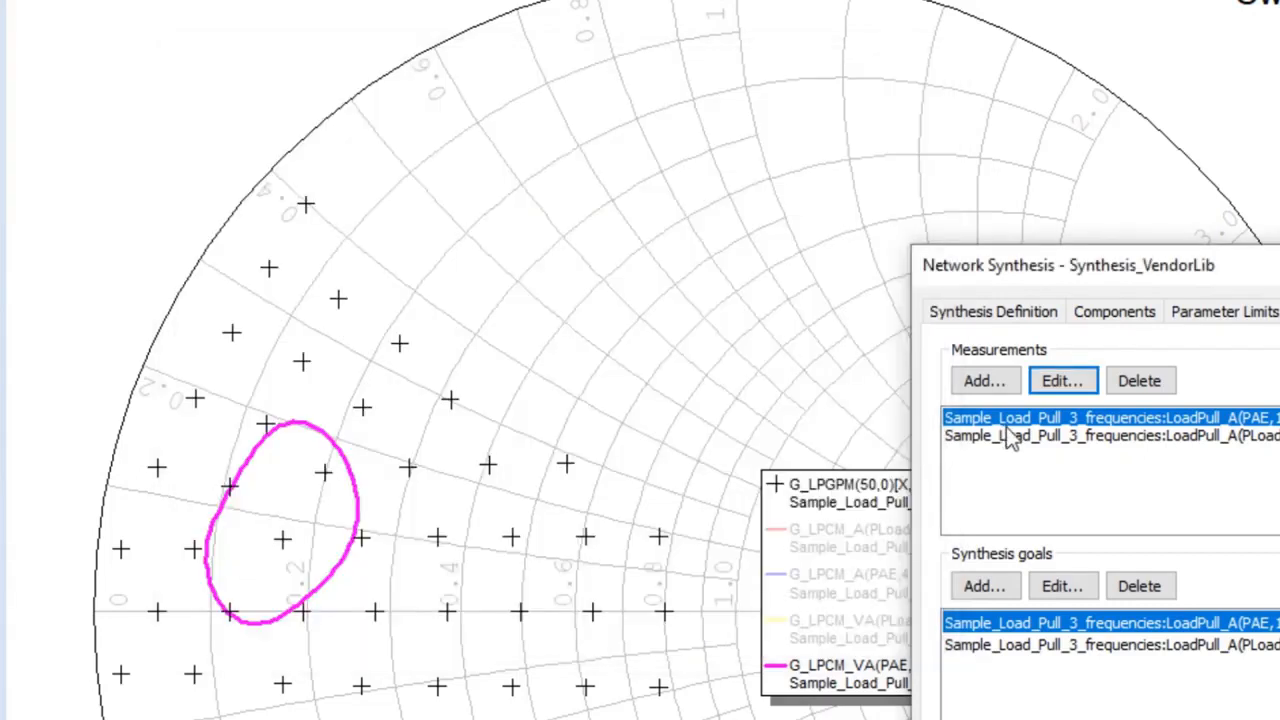
{"action": "left_click", "coordinate": [1100, 436]}
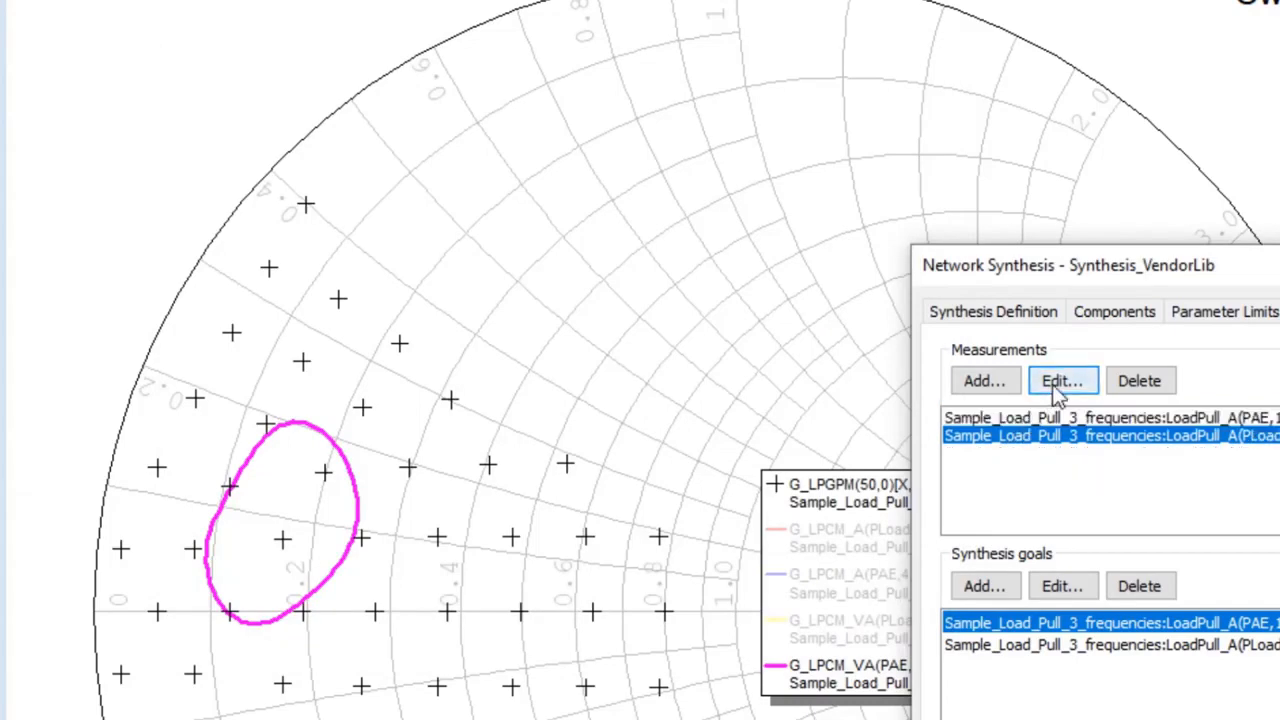
{"action": "left_click", "coordinate": [1062, 380]}
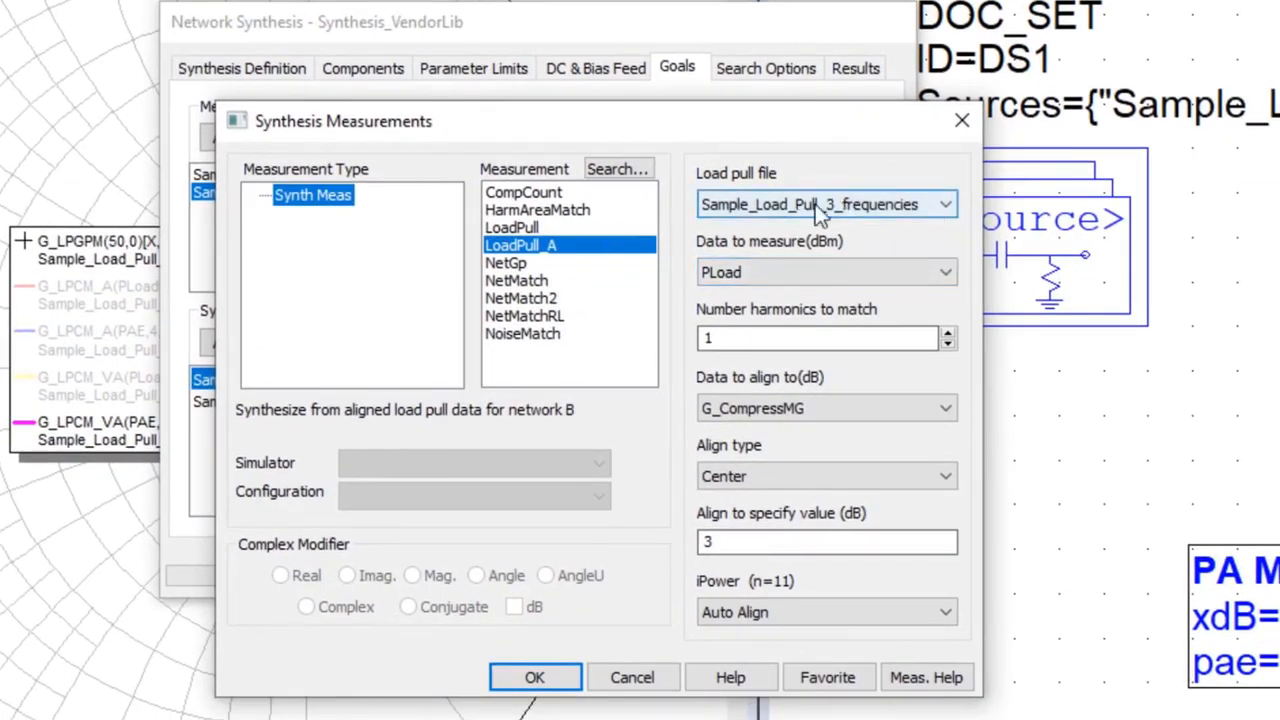
{"action": "mouse_move", "coordinate": [776, 460]}
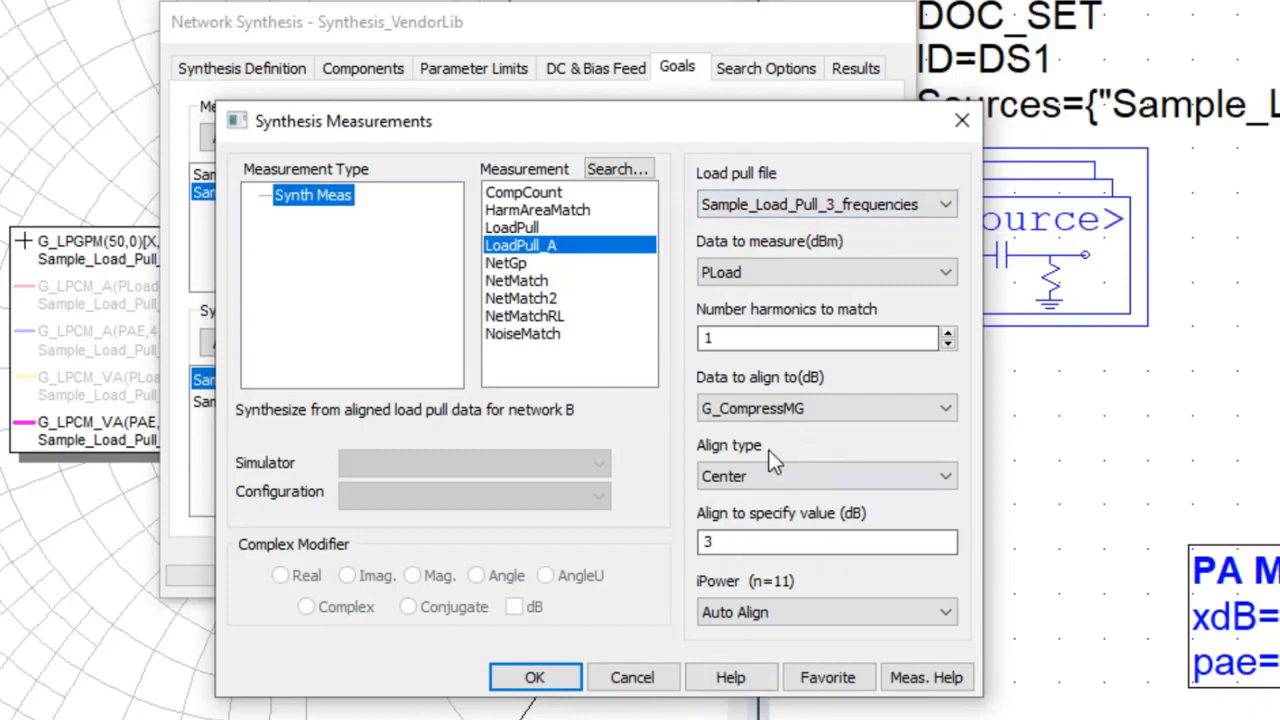
{"action": "left_click", "coordinate": [534, 676]}
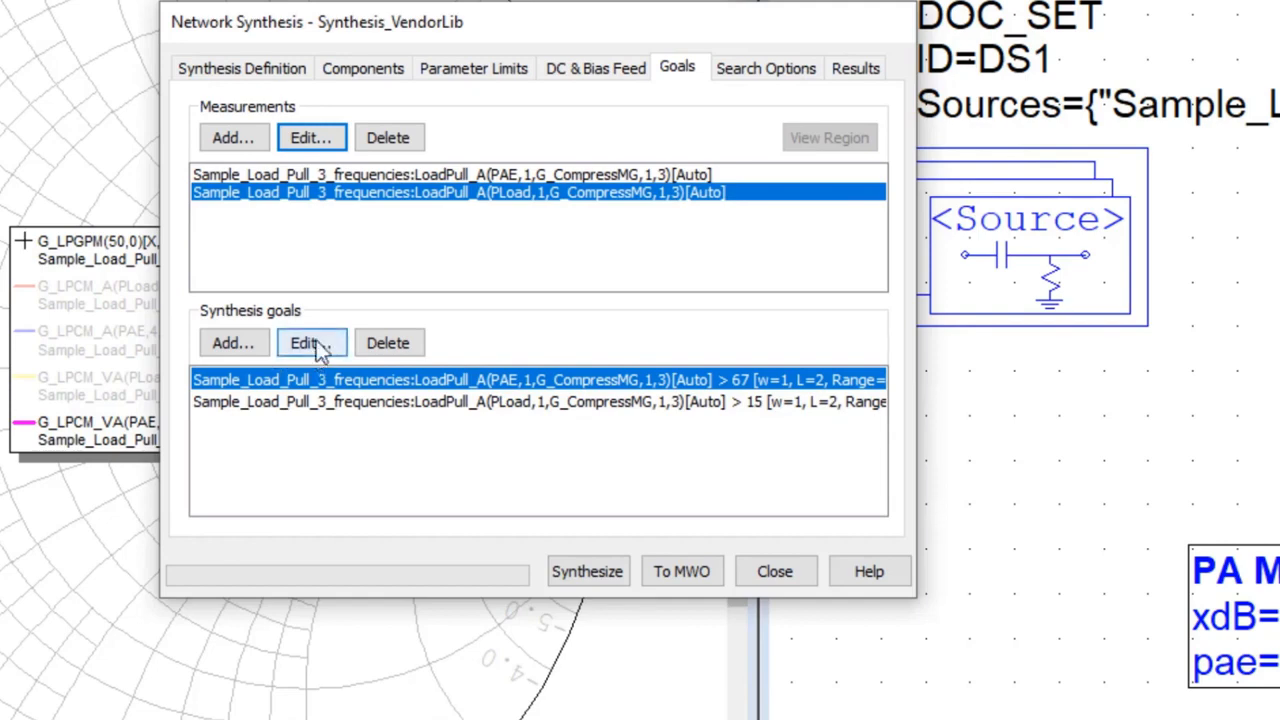
Verify the PAE > 67% and PLoad > 15 dBm optimization goals in their edit dialogs
{"action": "left_click", "coordinate": [312, 342]}
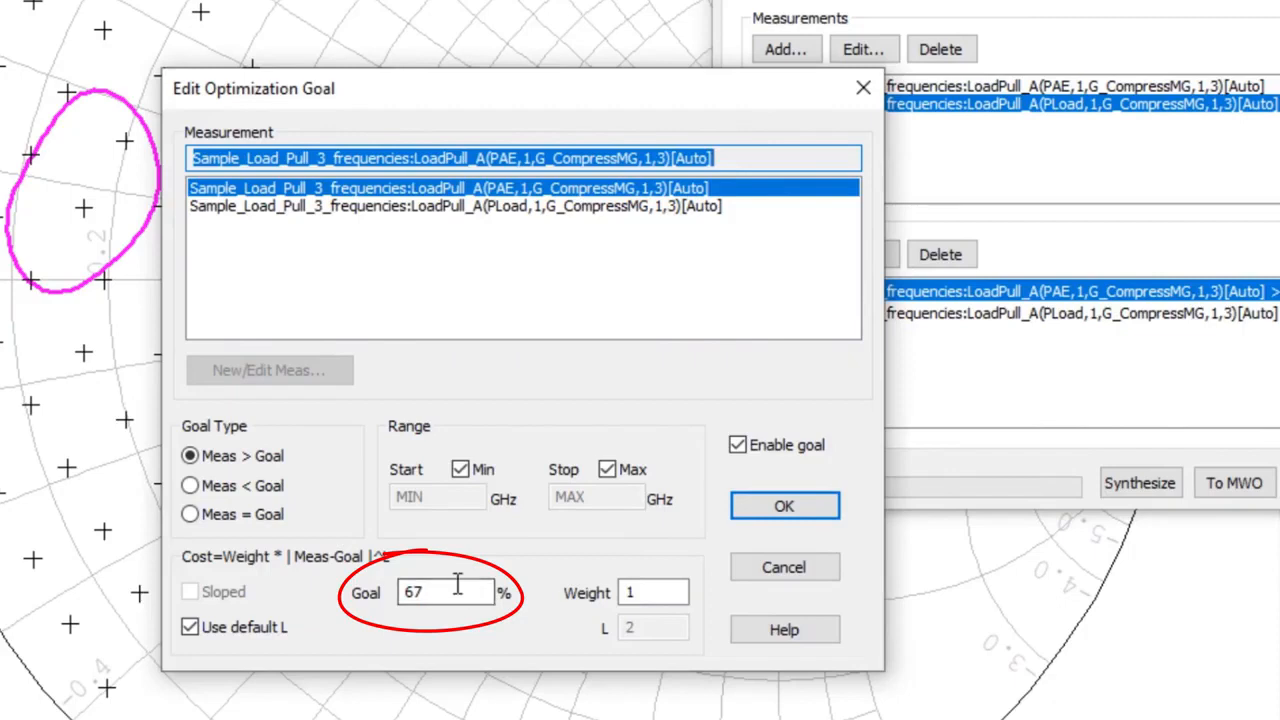
{"action": "left_click", "coordinate": [784, 504]}
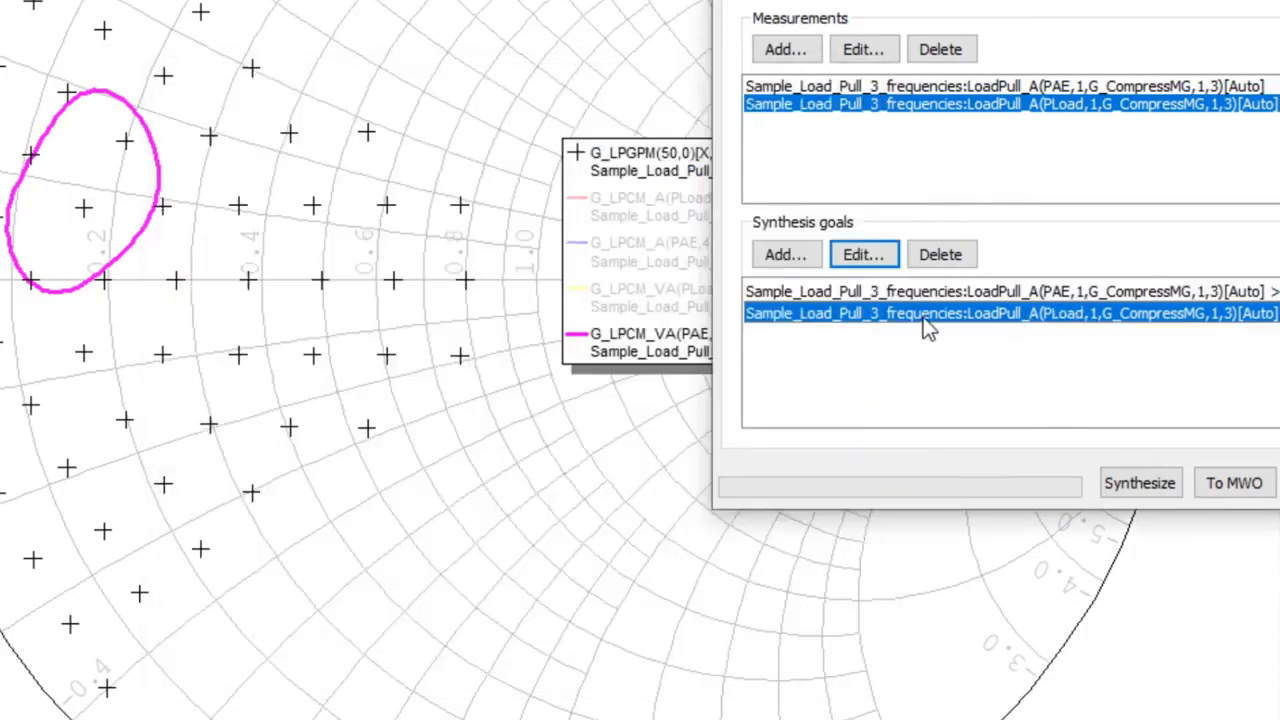
{"action": "left_click", "coordinate": [864, 254]}
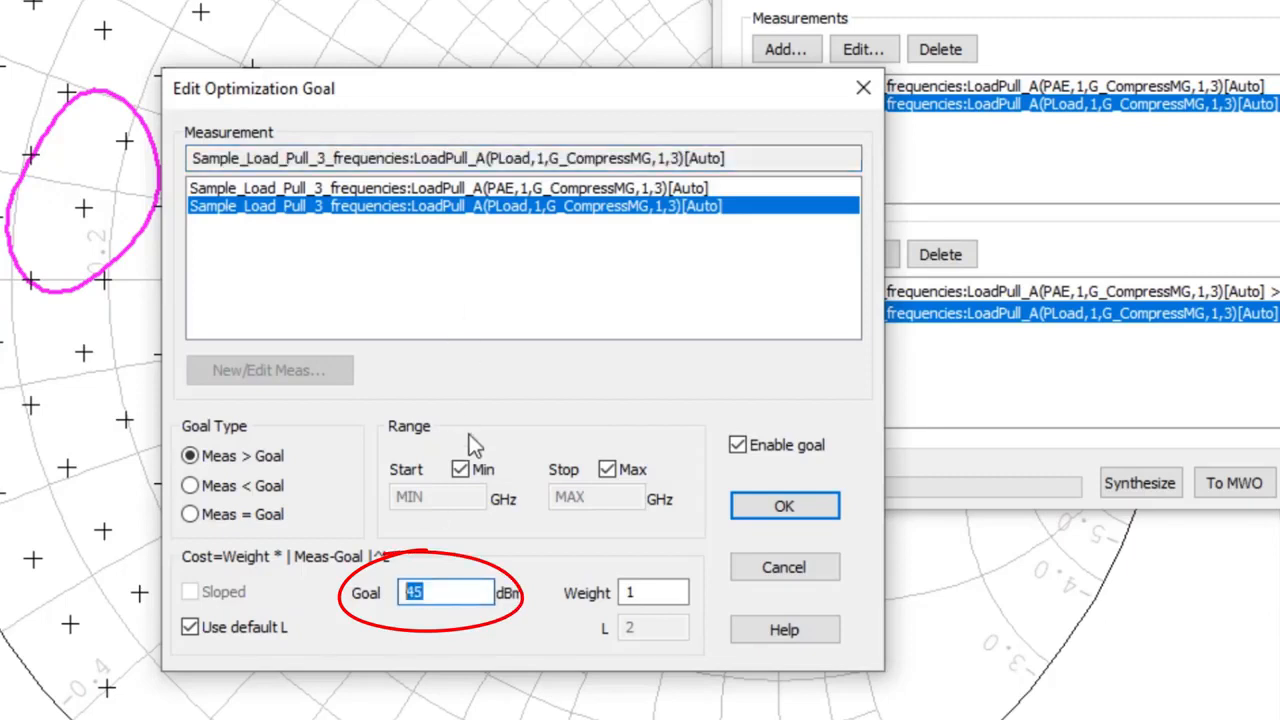
{"action": "mouse_move", "coordinate": [320, 600]}
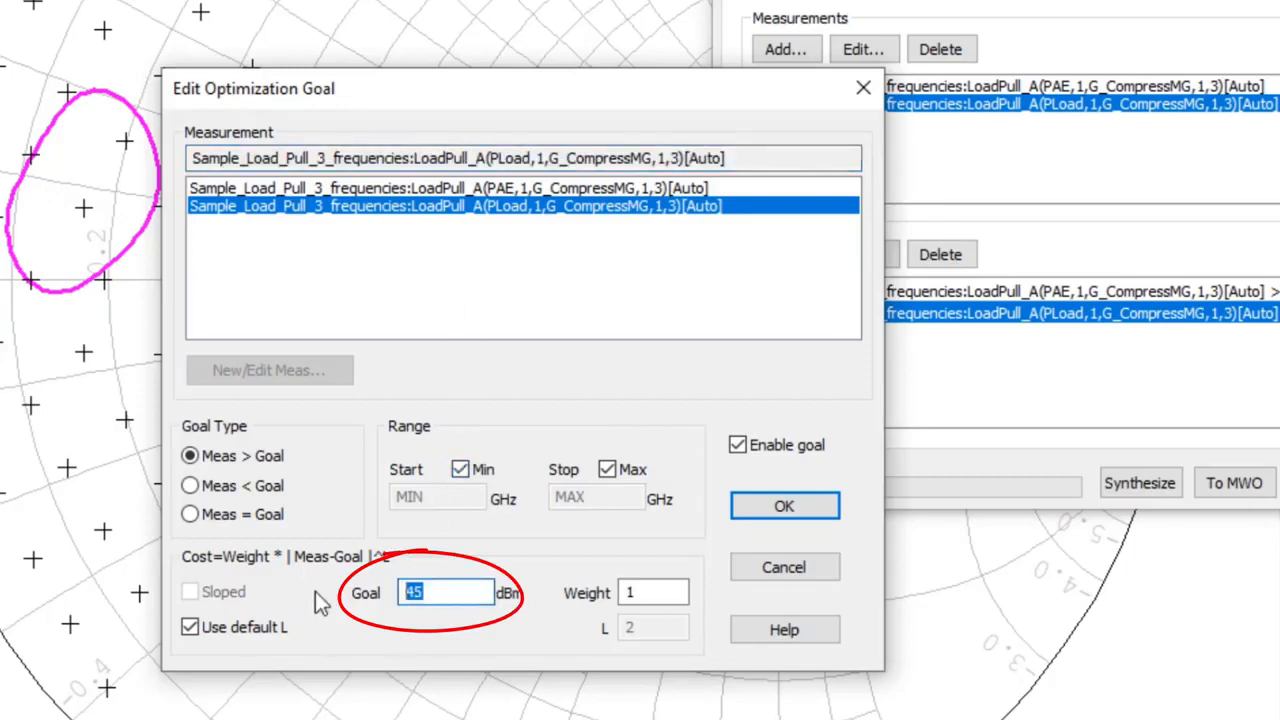
{"action": "mouse_move", "coordinate": [438, 600]}
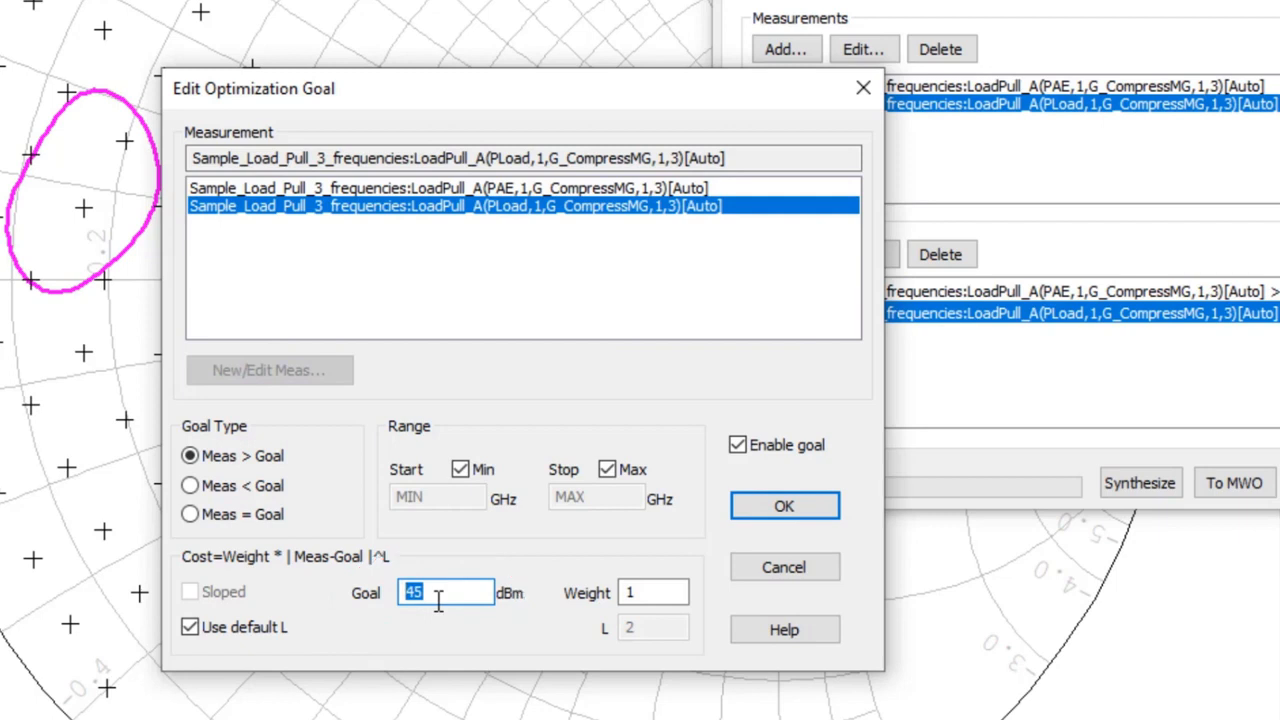
{"action": "mouse_move", "coordinate": [650, 502]}
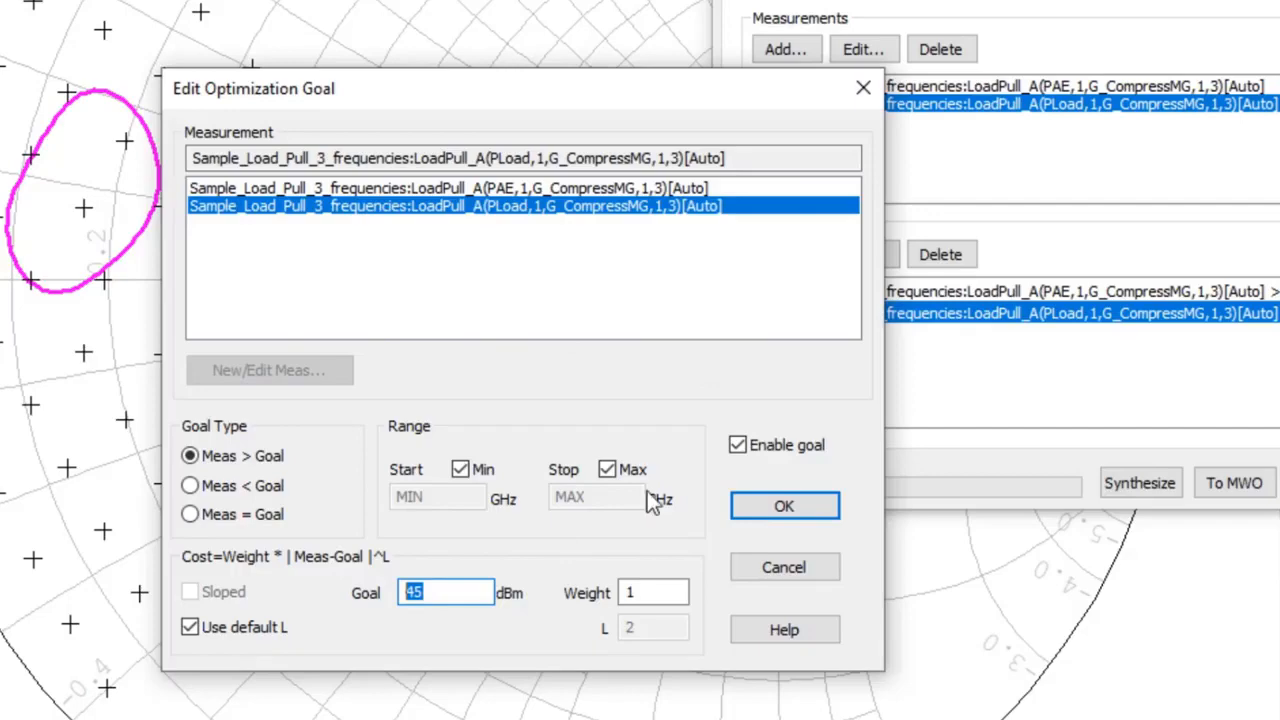
{"action": "left_click", "coordinate": [784, 504]}
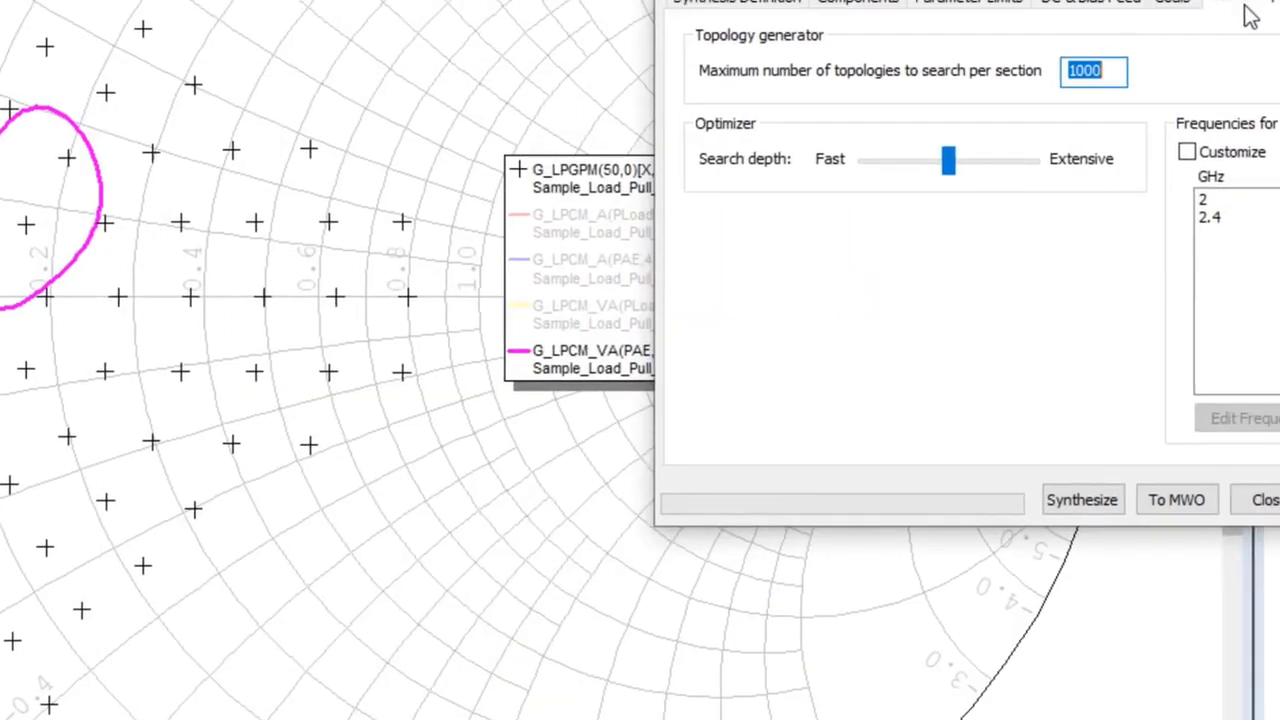
Synthesize the matching networks until candidates Synth_0 onward are listed
{"action": "left_click", "coordinate": [876, 132]}
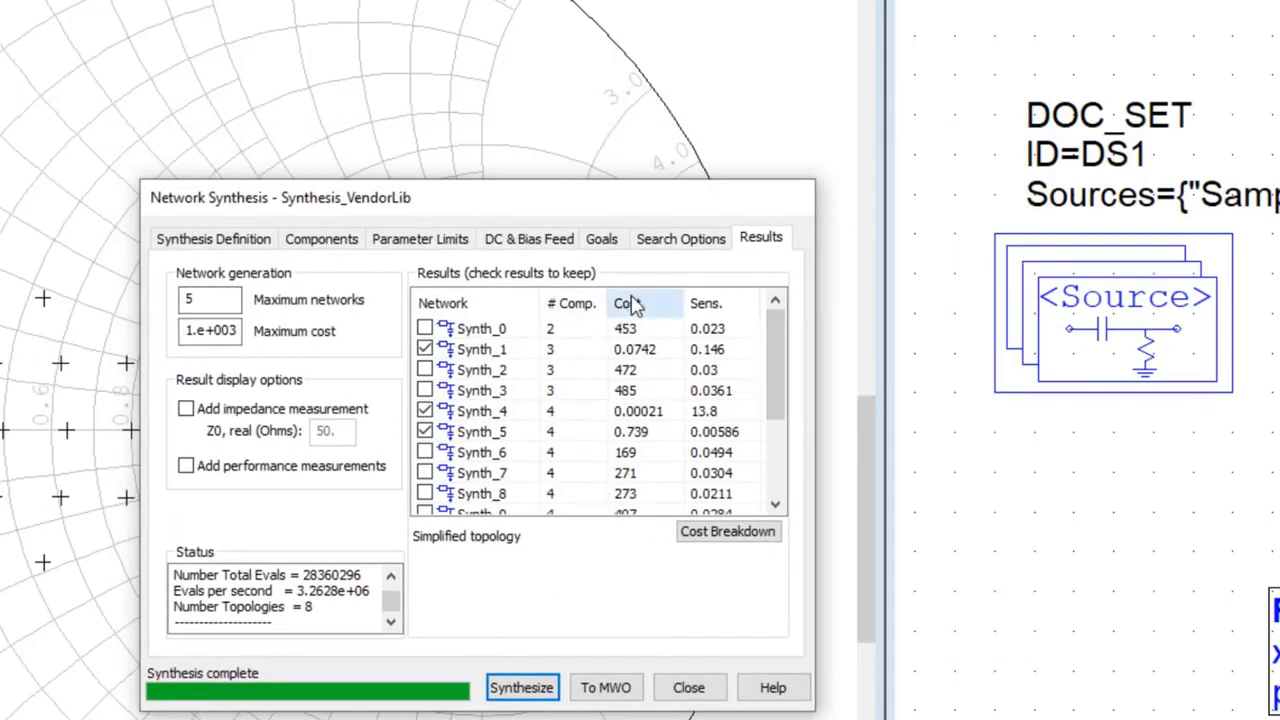
Sort results by cost and component count, previewing Synth_4, Synth_1, Synth_10 and Synth_5 topologies
{"action": "left_click", "coordinate": [626, 304]}
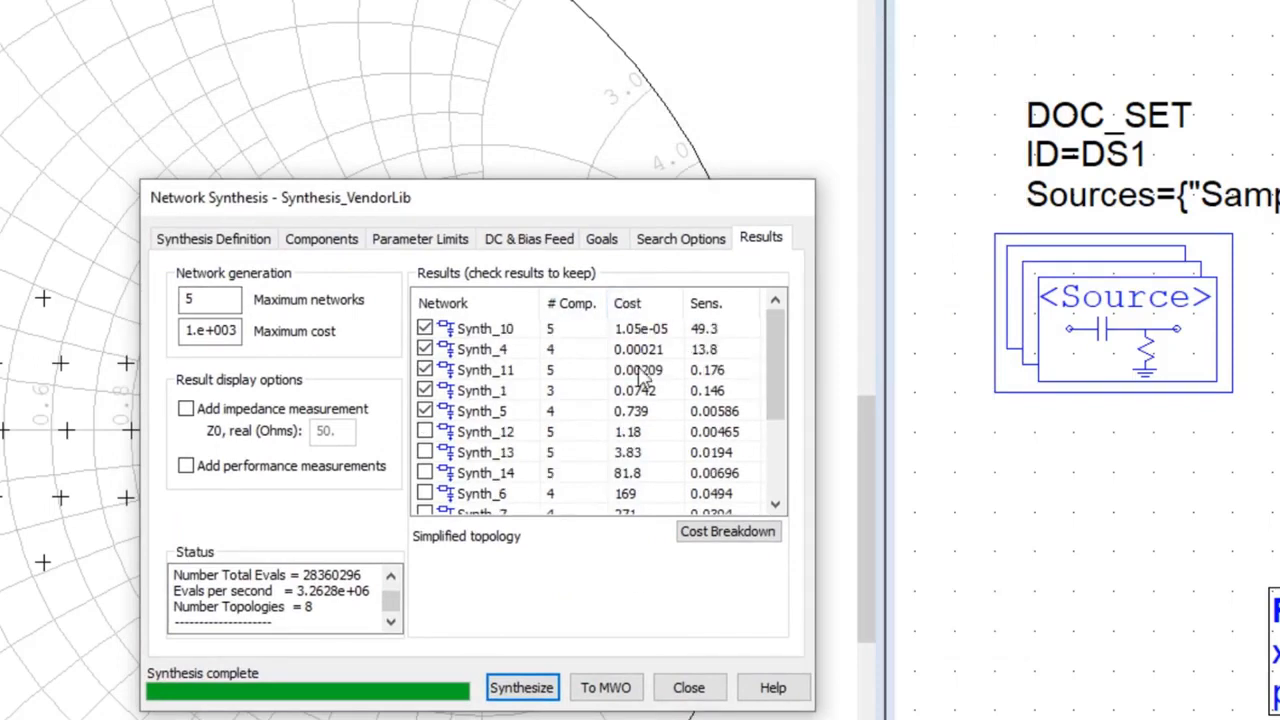
{"action": "left_click", "coordinate": [572, 304]}
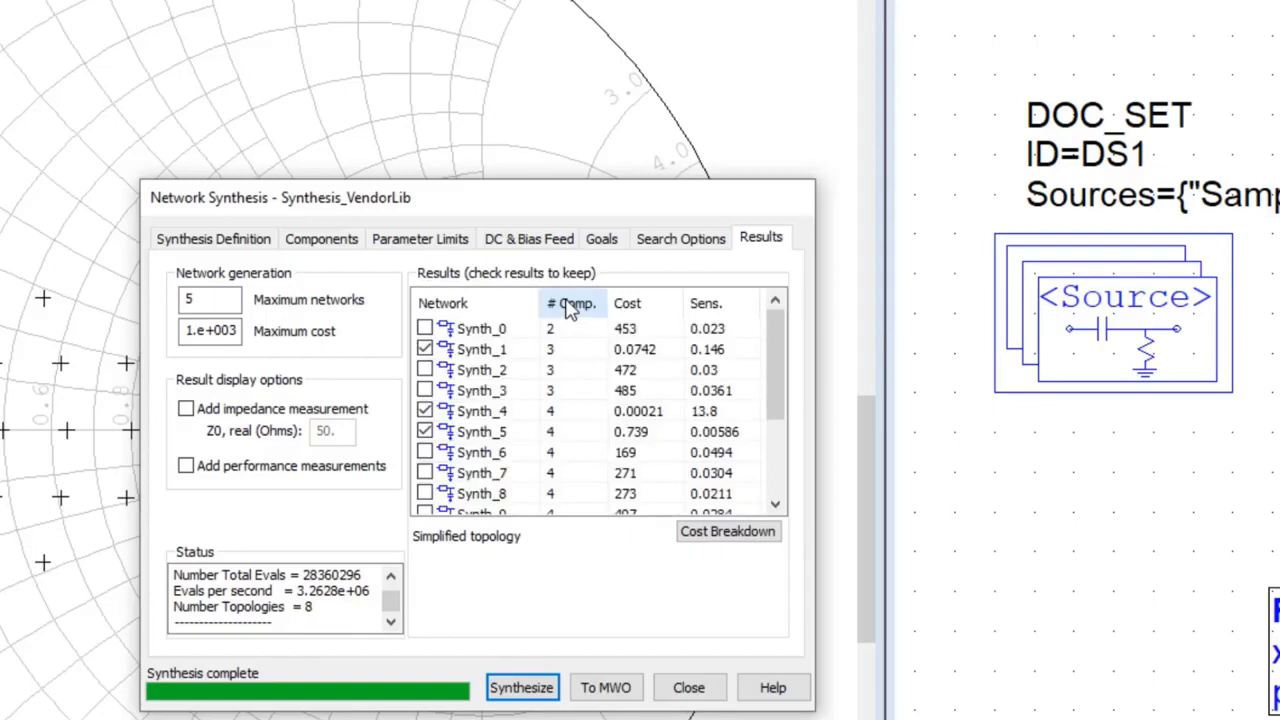
{"action": "mouse_move", "coordinate": [600, 320]}
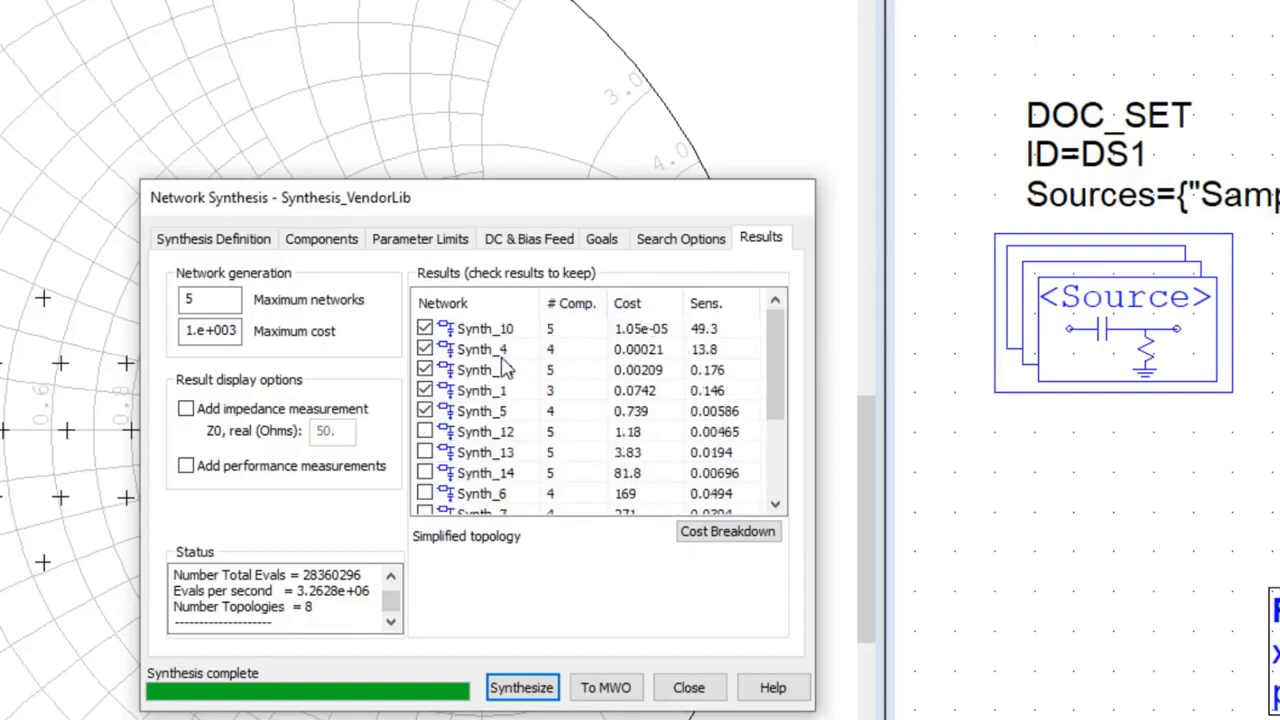
{"action": "left_click", "coordinate": [484, 348]}
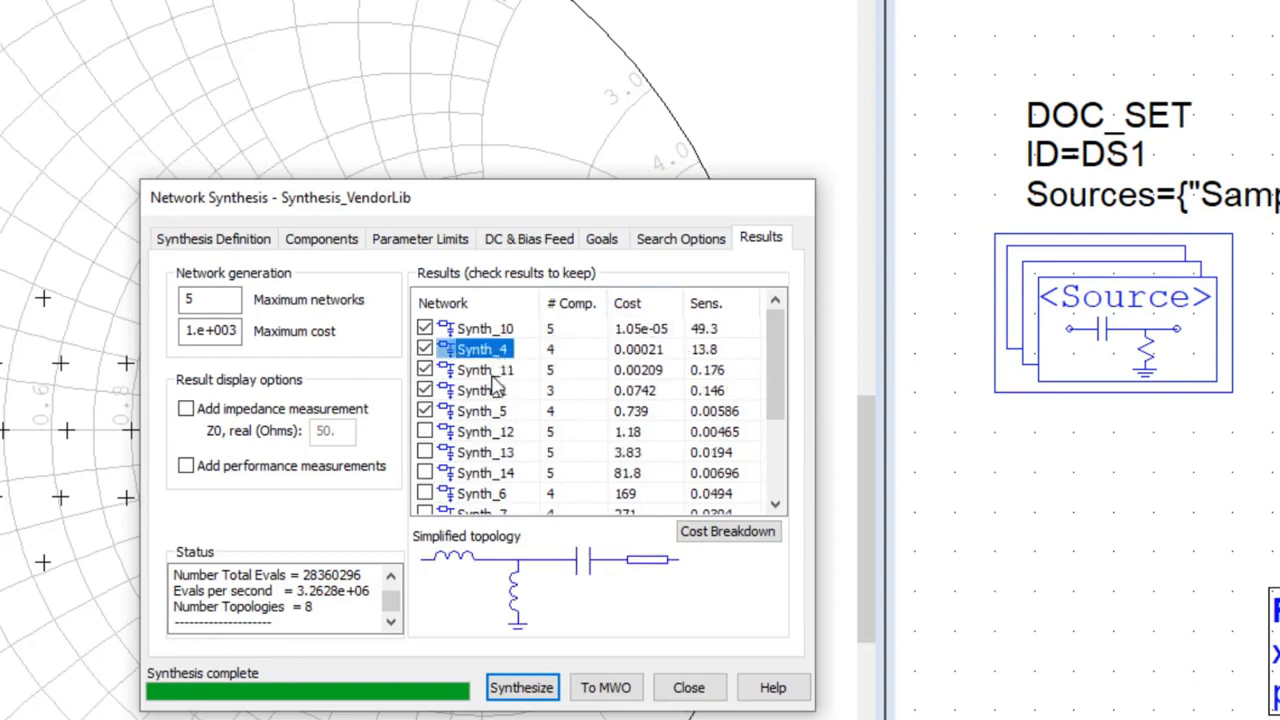
{"action": "left_click", "coordinate": [480, 390]}
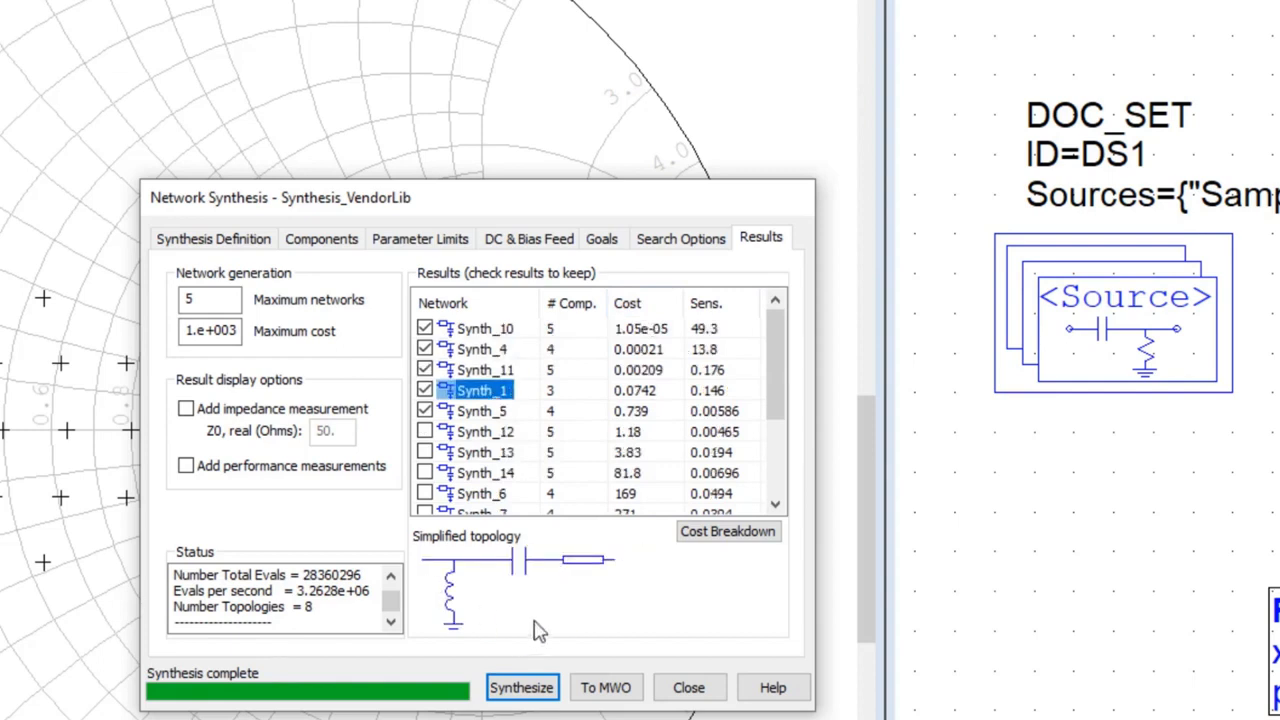
{"action": "left_click", "coordinate": [484, 328]}
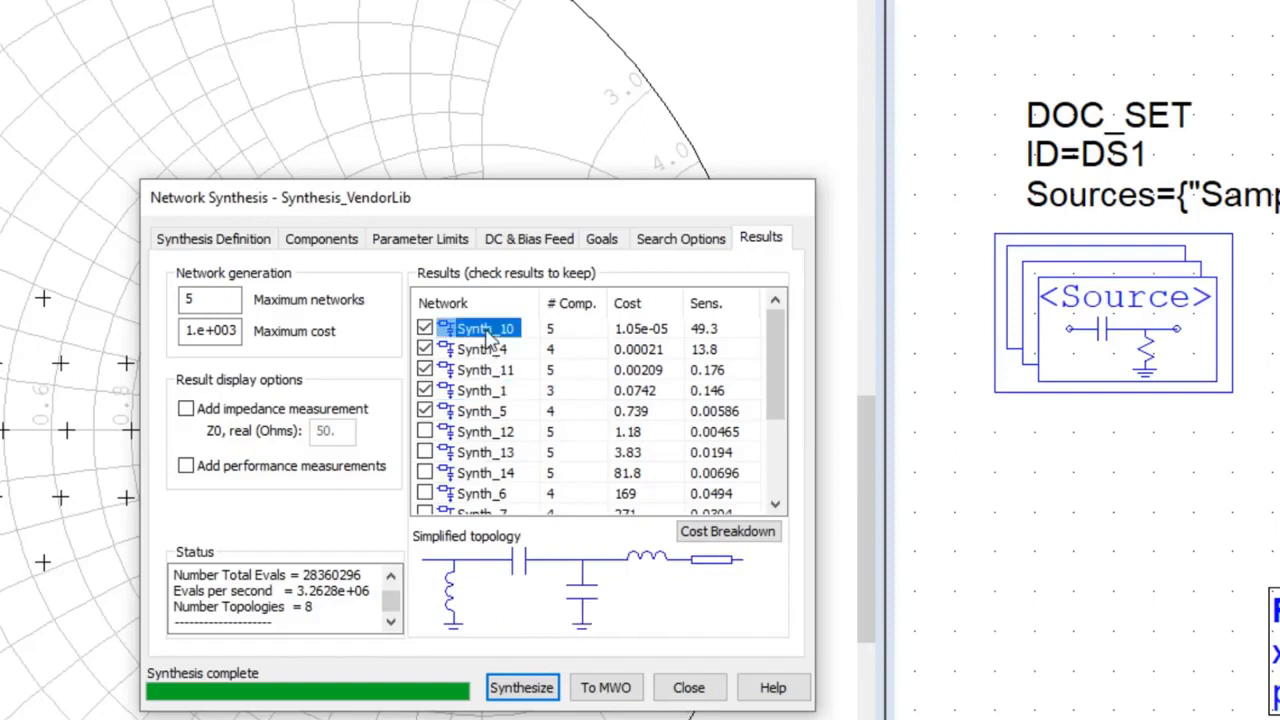
{"action": "left_click", "coordinate": [484, 410]}
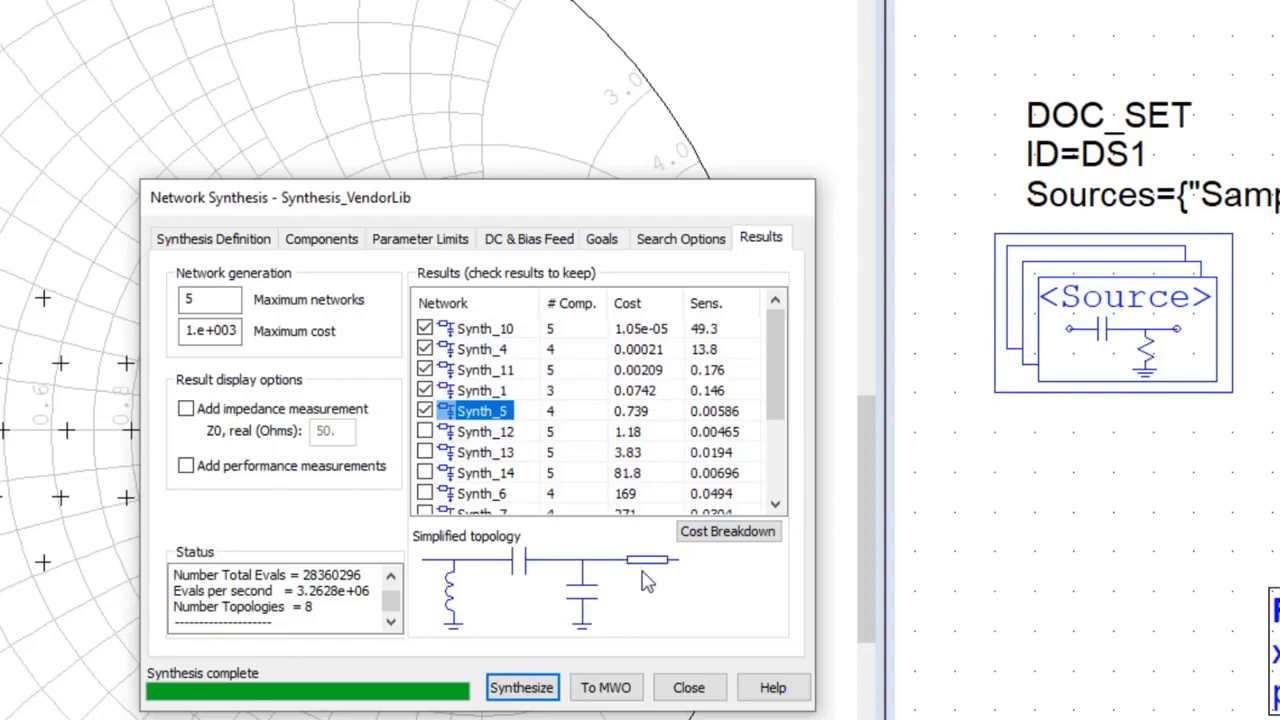
{"action": "mouse_move", "coordinate": [696, 584]}
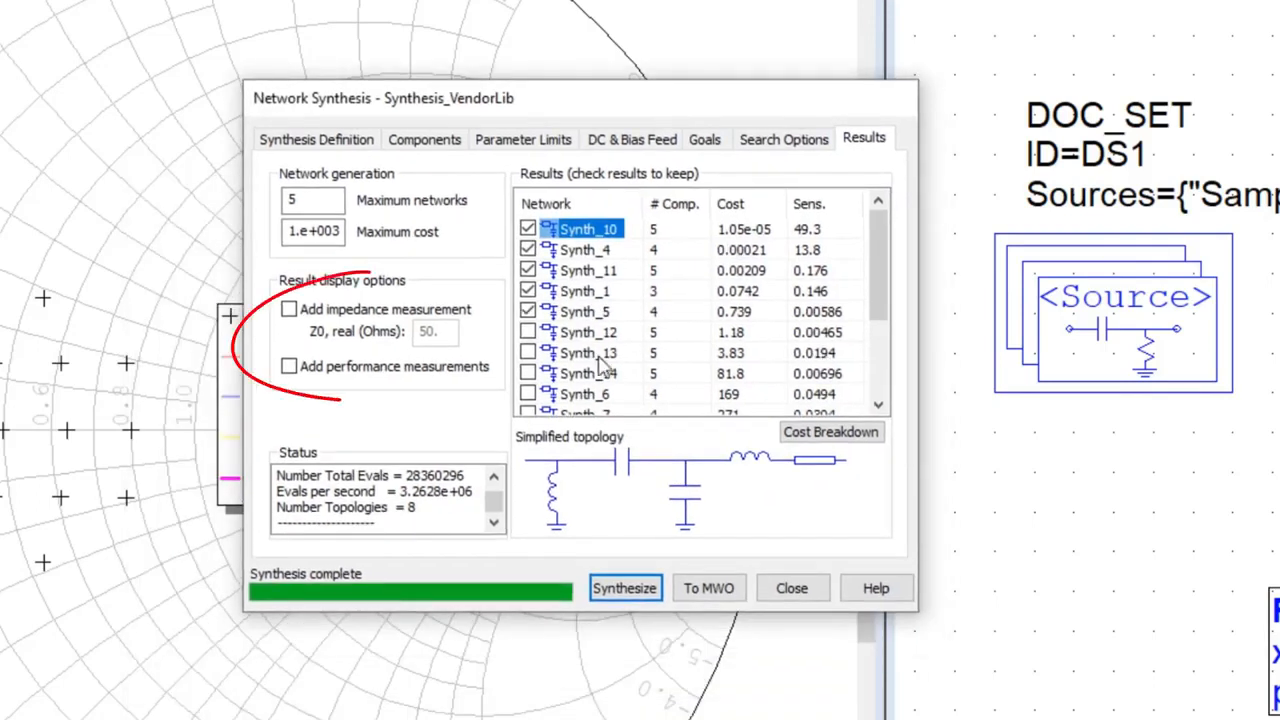
Send kept networks to MWO with impedance and performance measurements added
{"action": "left_click", "coordinate": [288, 308]}
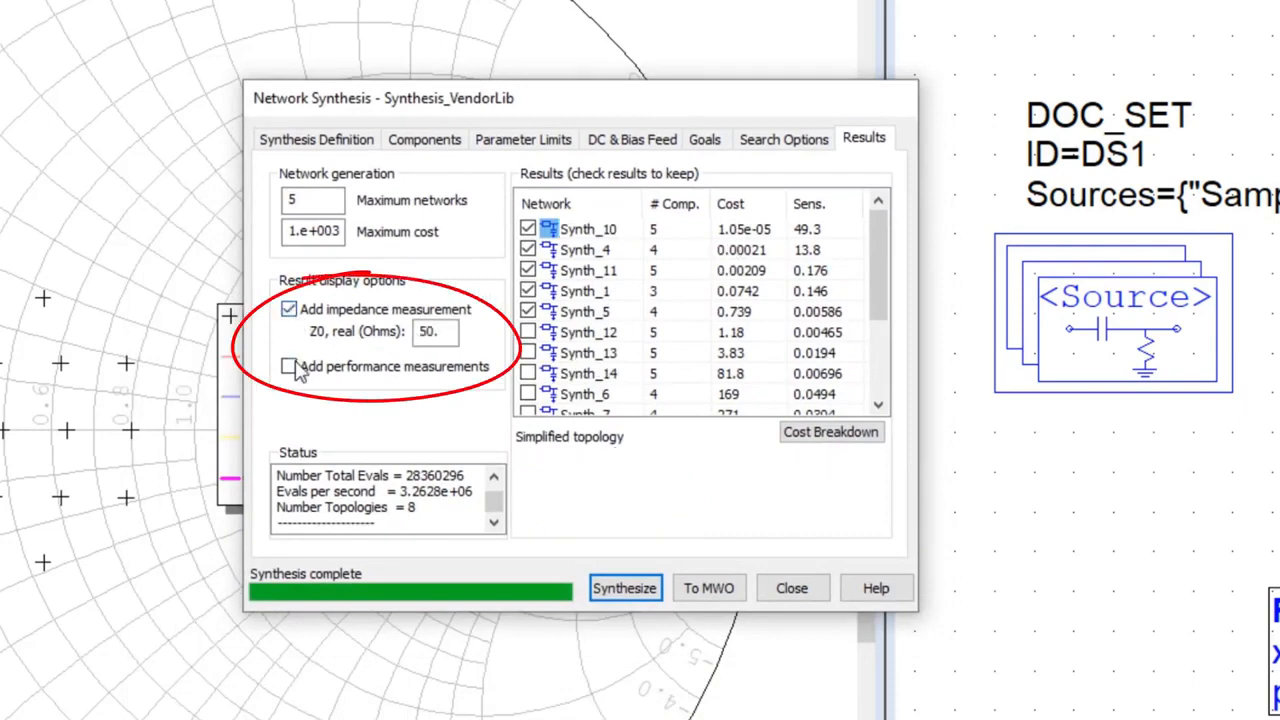
{"action": "left_click", "coordinate": [288, 366]}
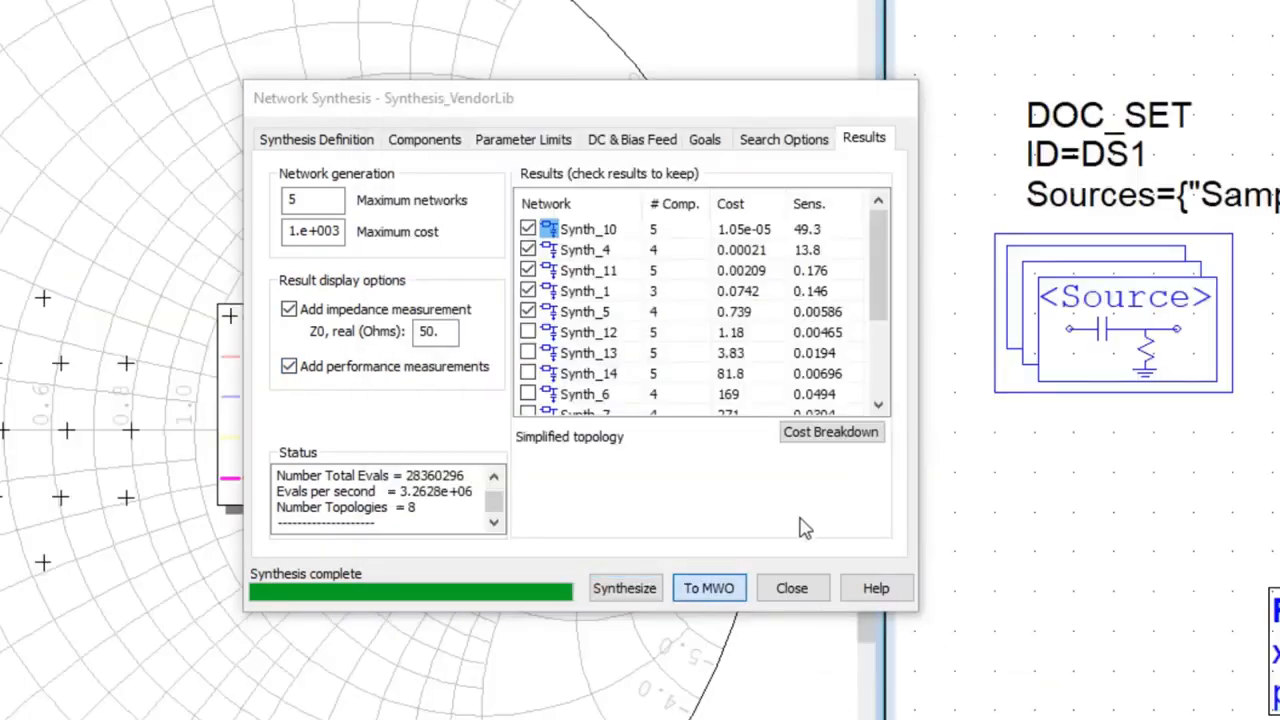
{"action": "left_click", "coordinate": [708, 588]}
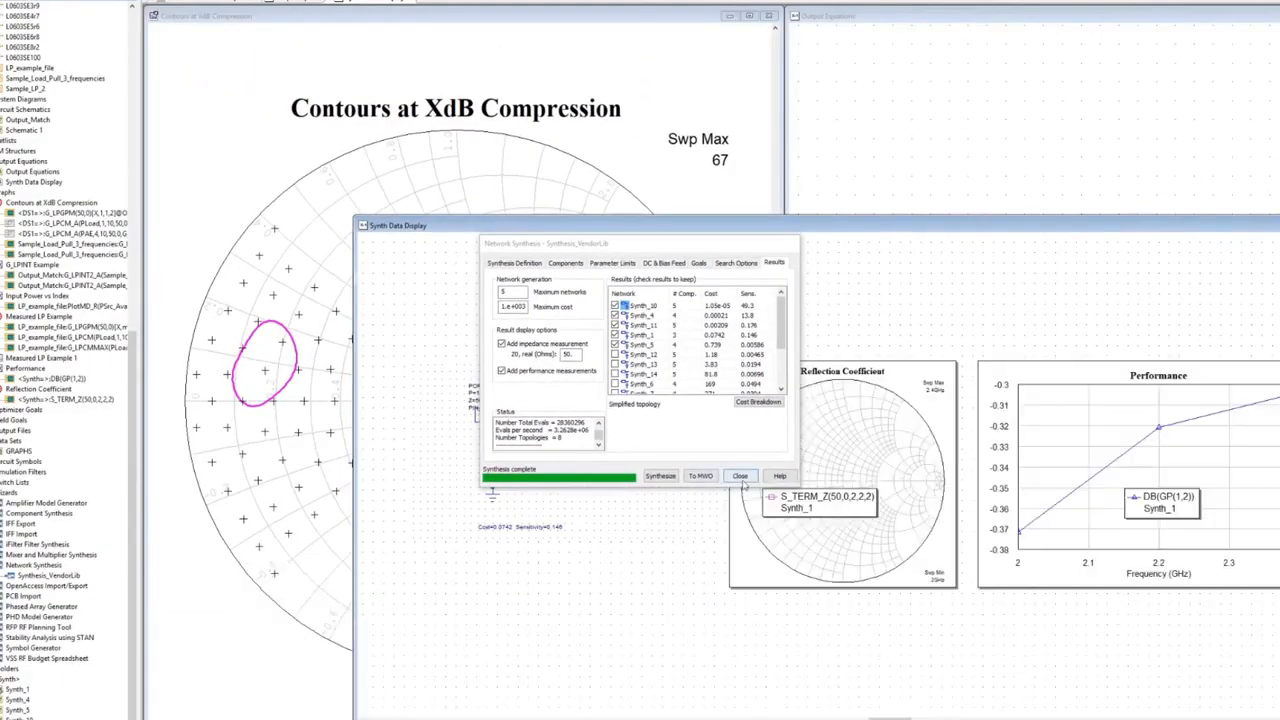
Close Network Synthesis and select the Synth_5 schematic under User Folders
{"action": "left_click", "coordinate": [740, 476]}
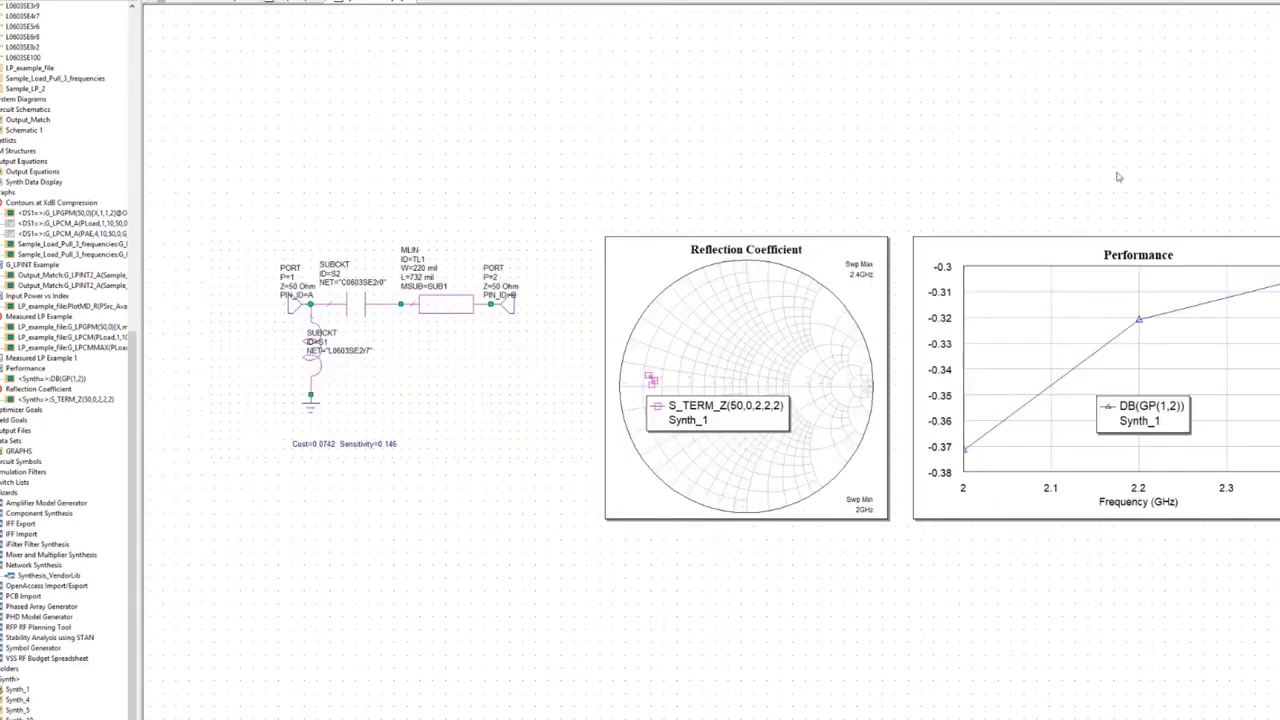
{"action": "mouse_move", "coordinate": [116, 560]}
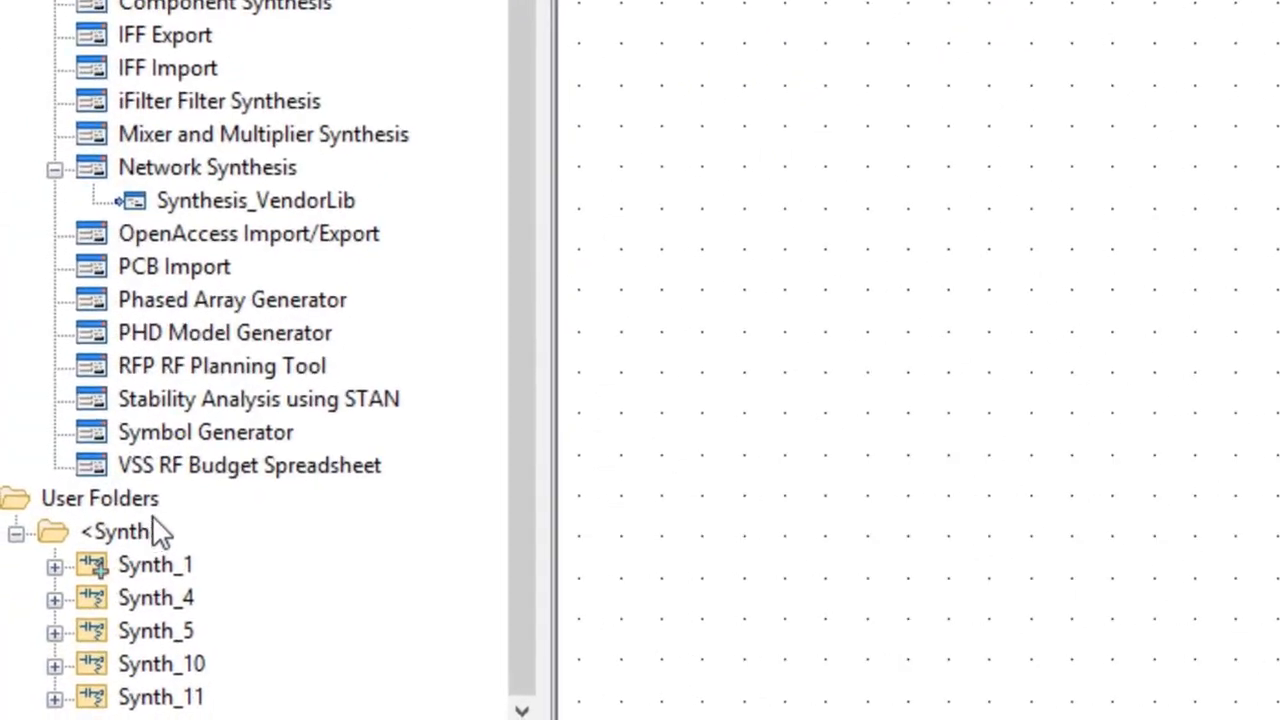
{"action": "right_click", "coordinate": [100, 498]}
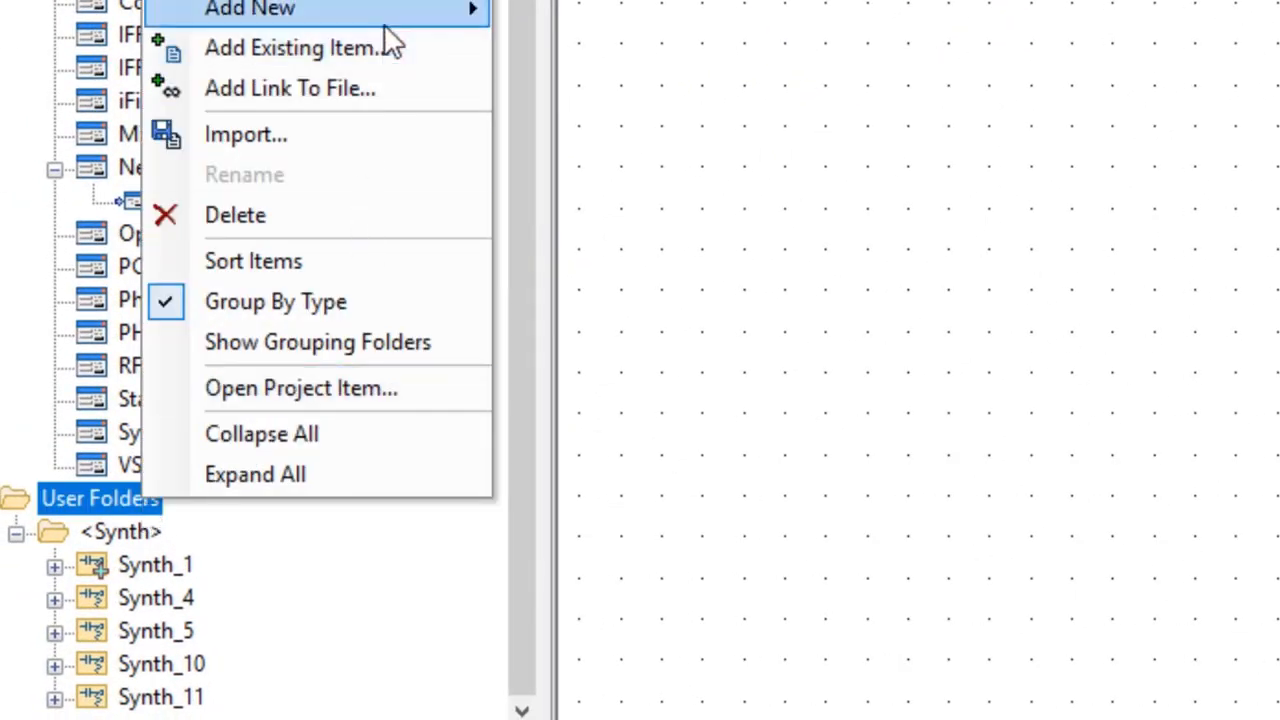
{"action": "left_click", "coordinate": [156, 632]}
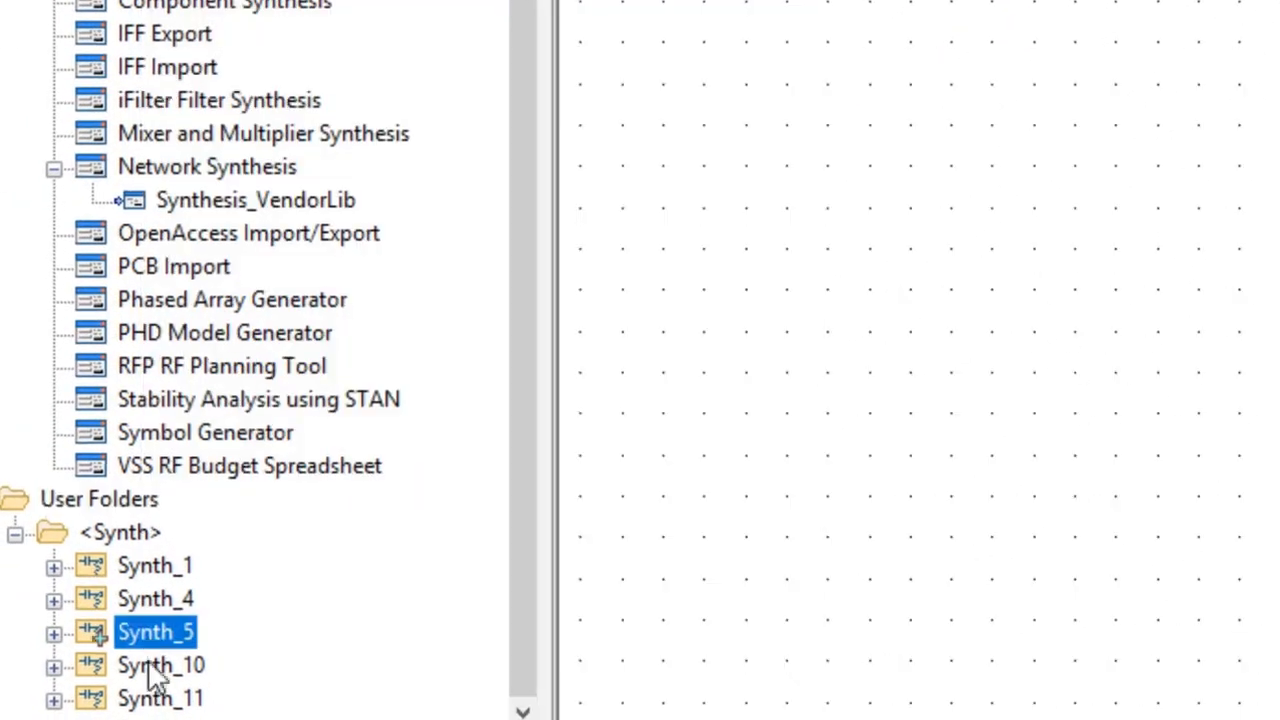